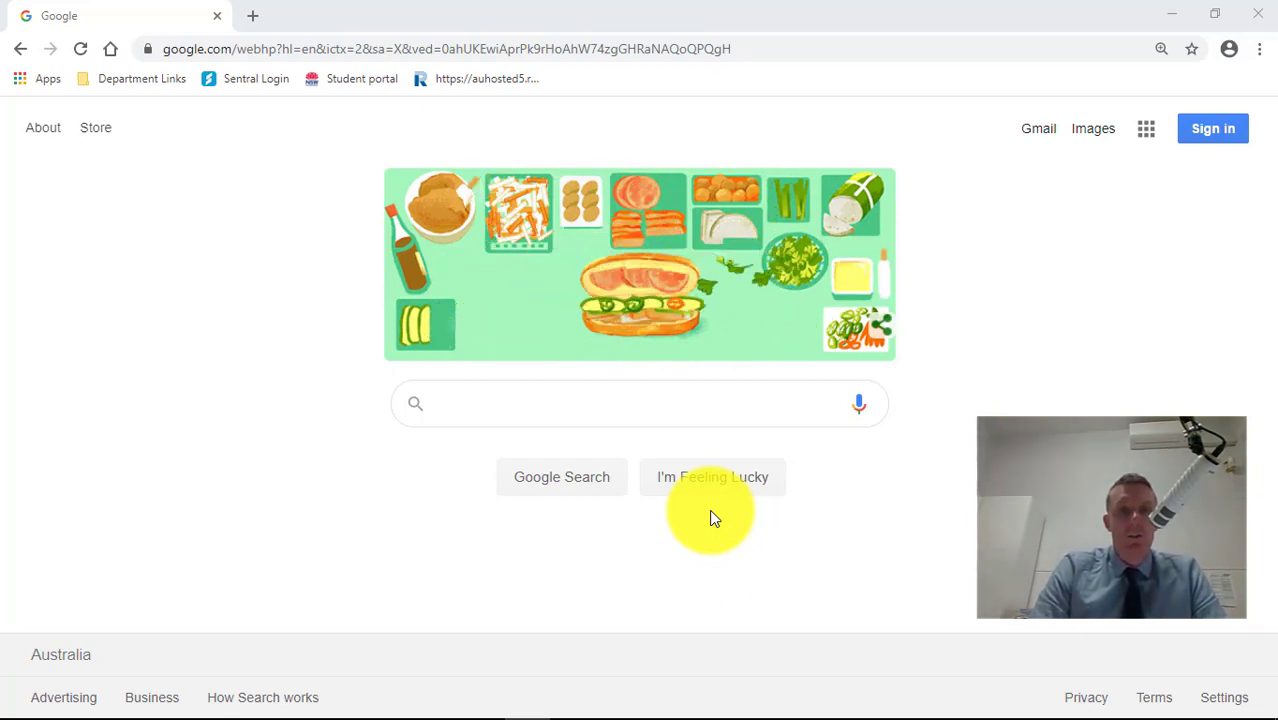
mouse_move(496, 474)
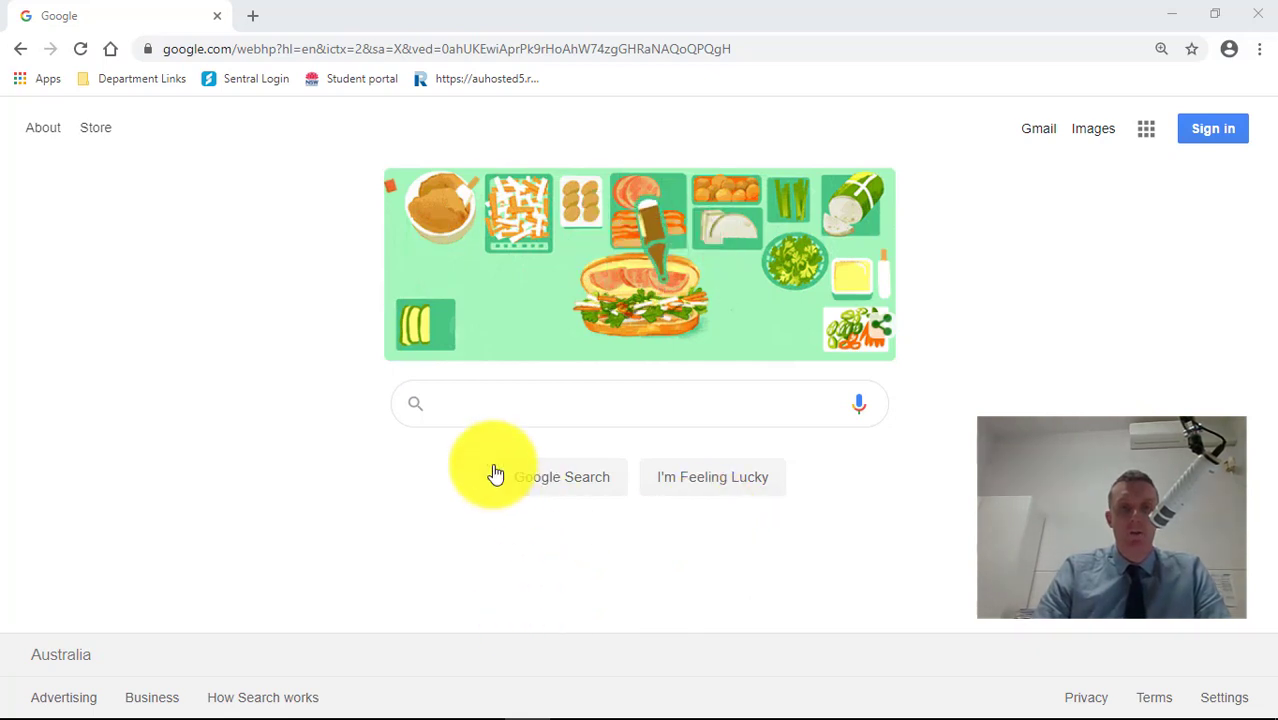
Step: Search Google for 'det student portal' via the search suggestion
type("det student")
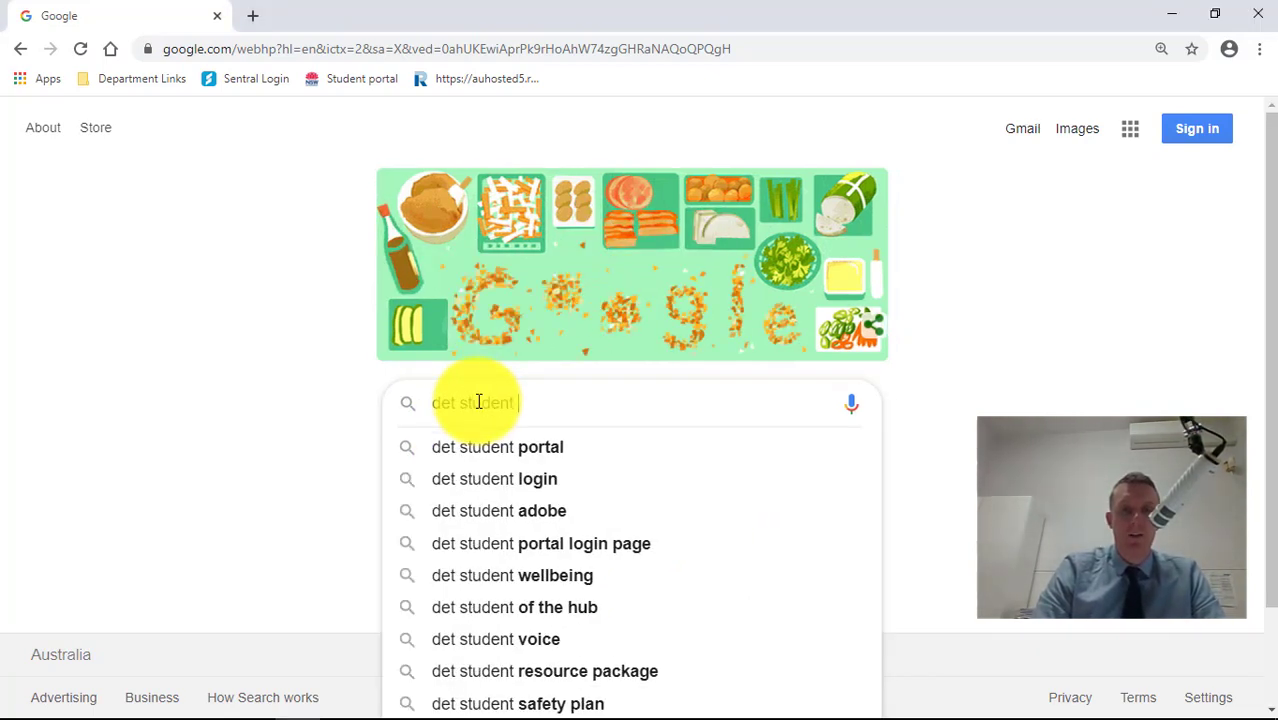
left_click(496, 448)
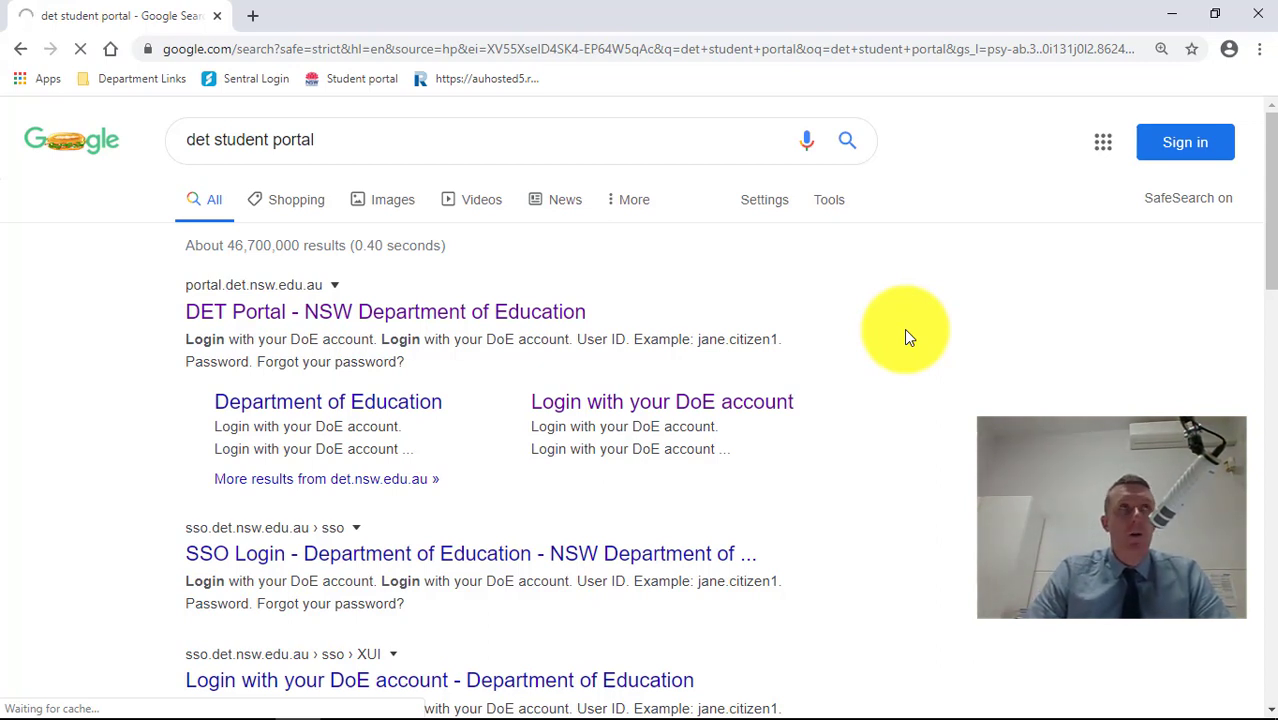
mouse_move(616, 344)
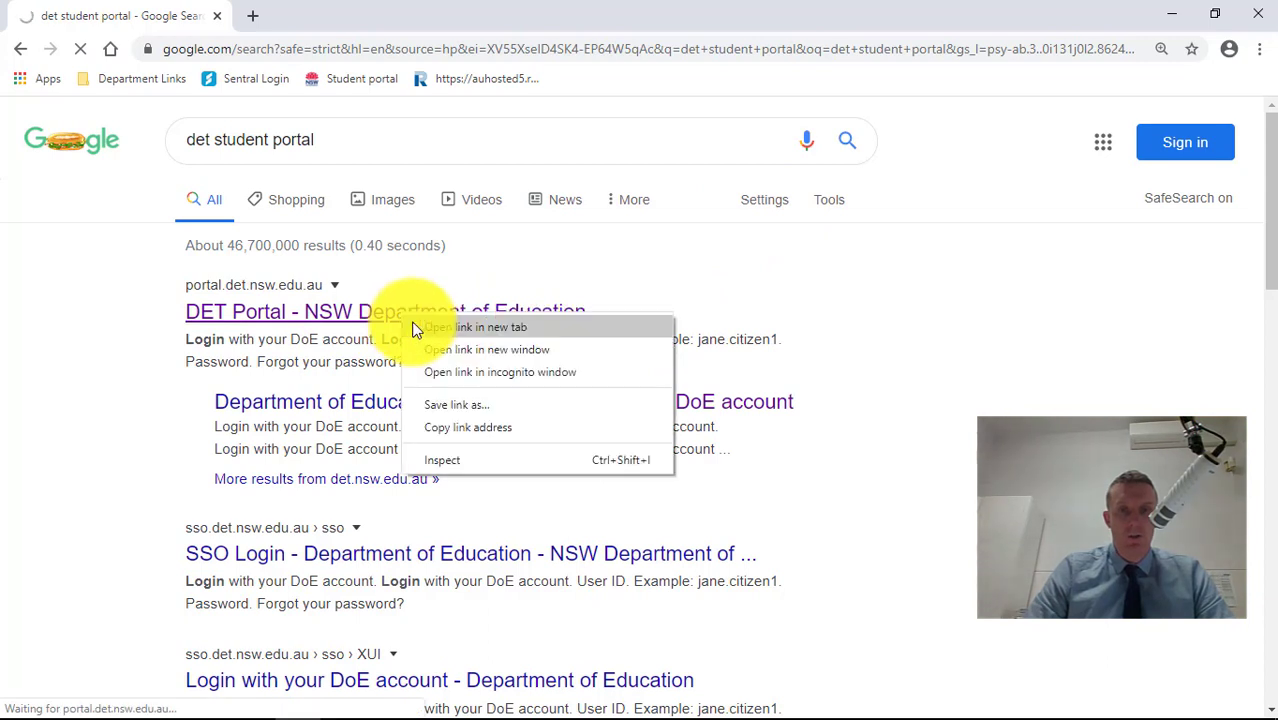
Step: Follow the DET Portal - NSW Department of Education search result to its login page
left_click(478, 328)
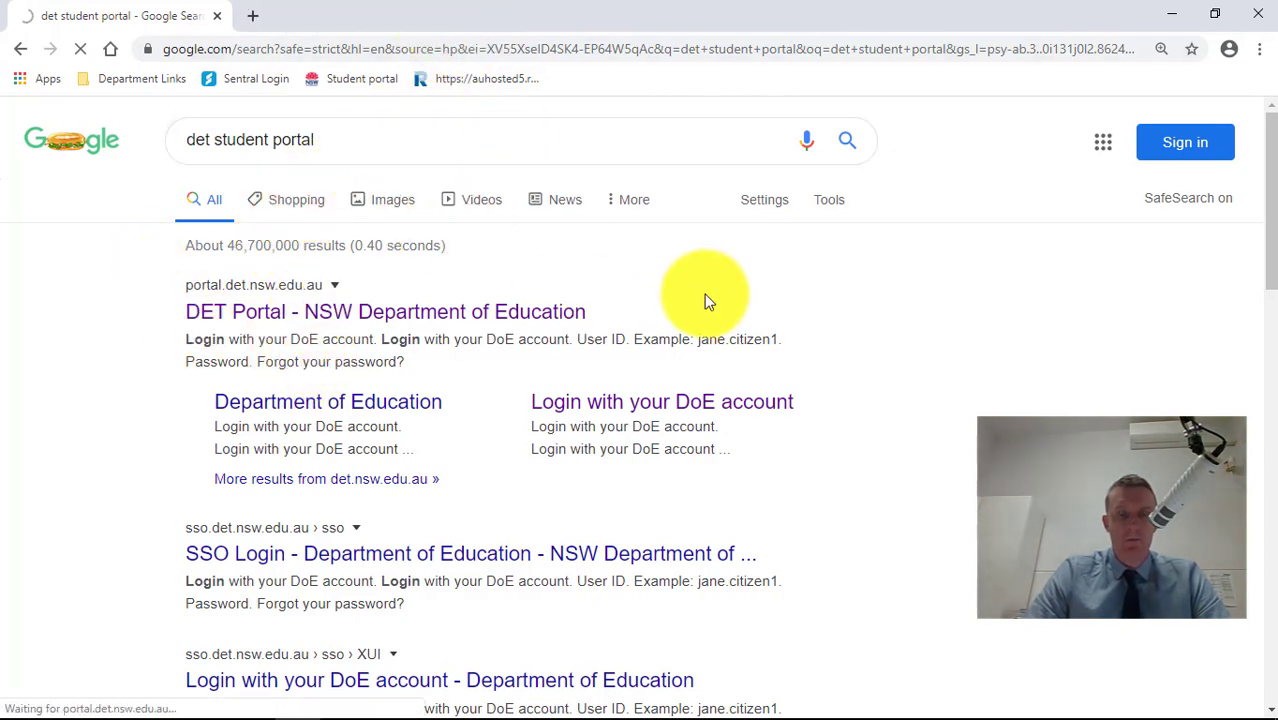
left_click(384, 312)
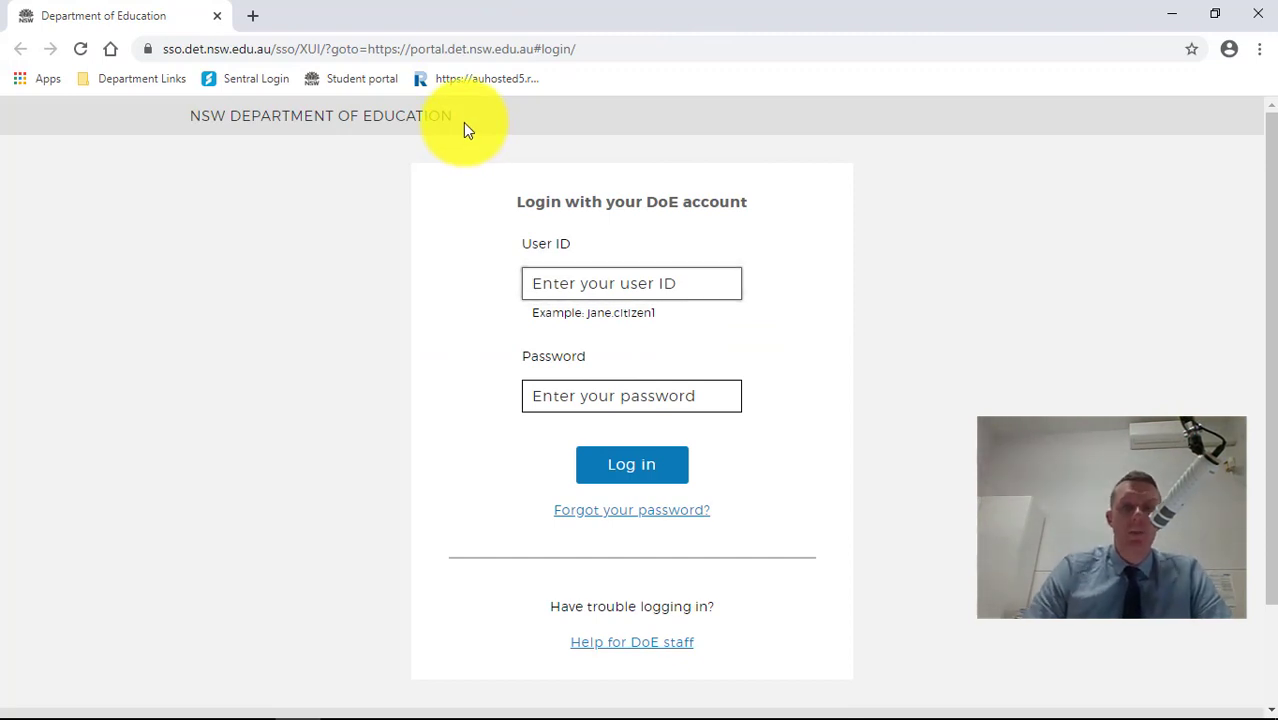
Step: Log in to the DoE Student Portal with the 'firstname' user ID and password
type("first.las")
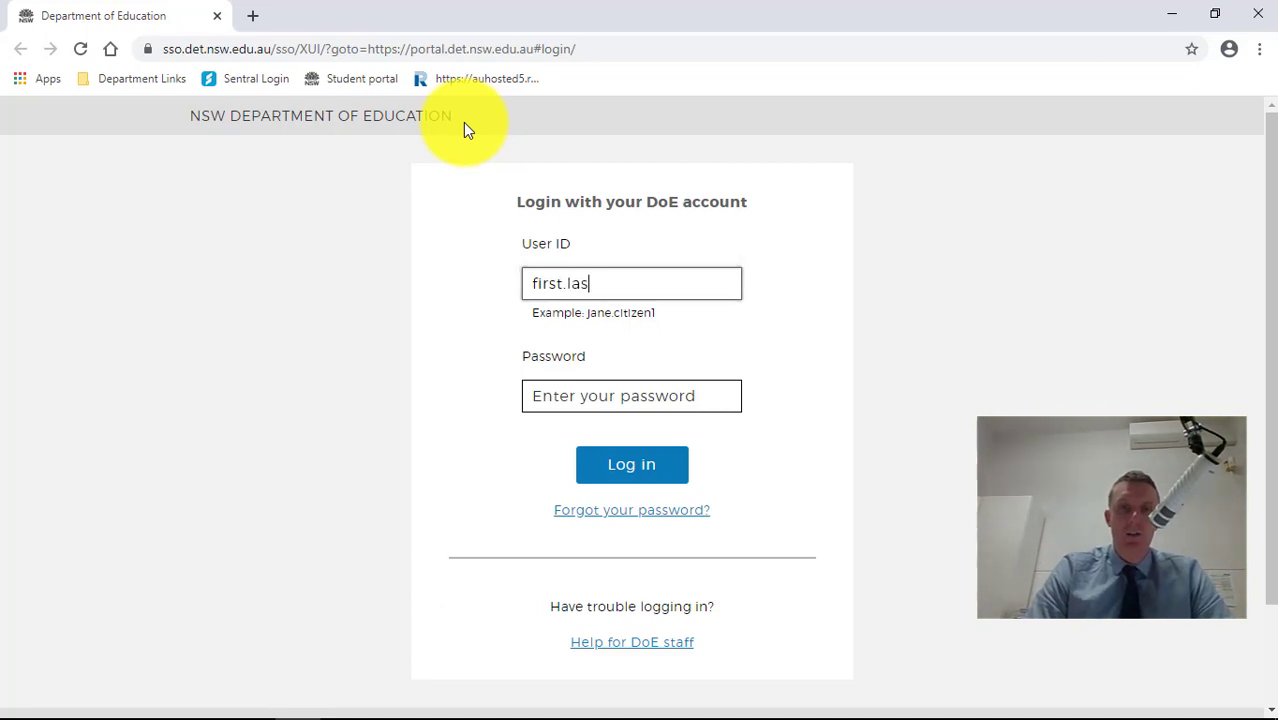
type("tname2")
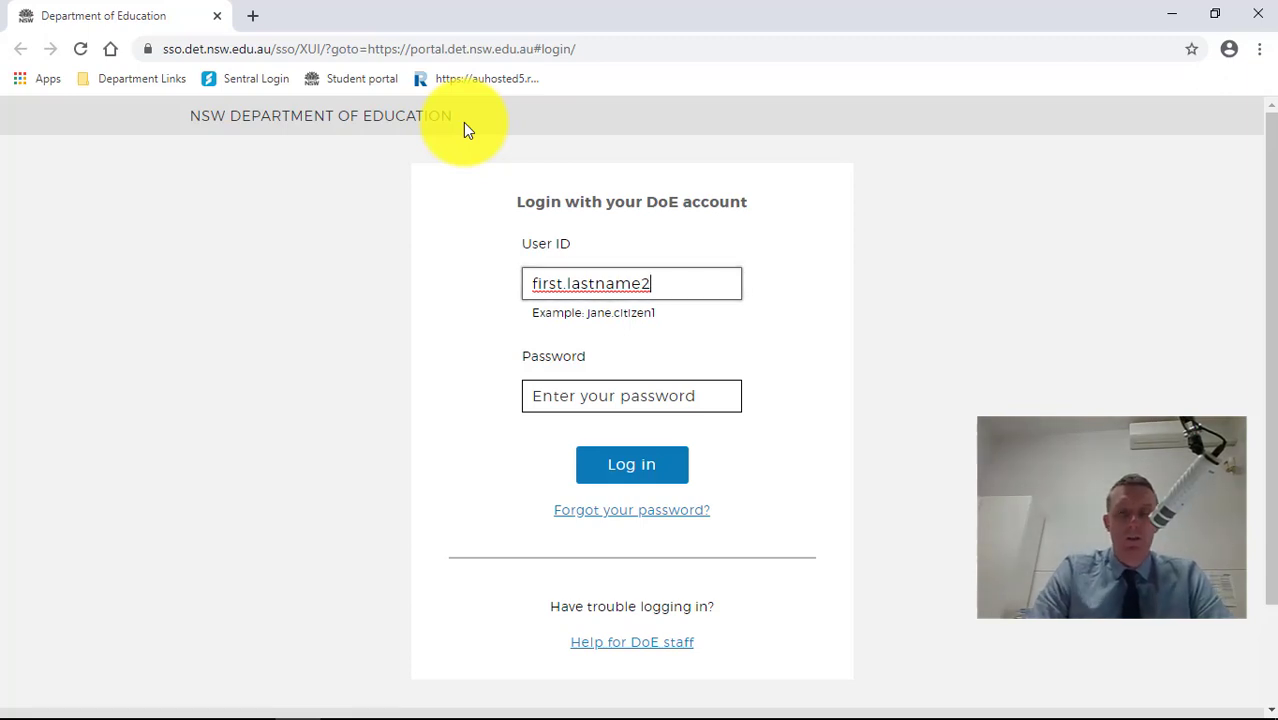
left_click(632, 464)
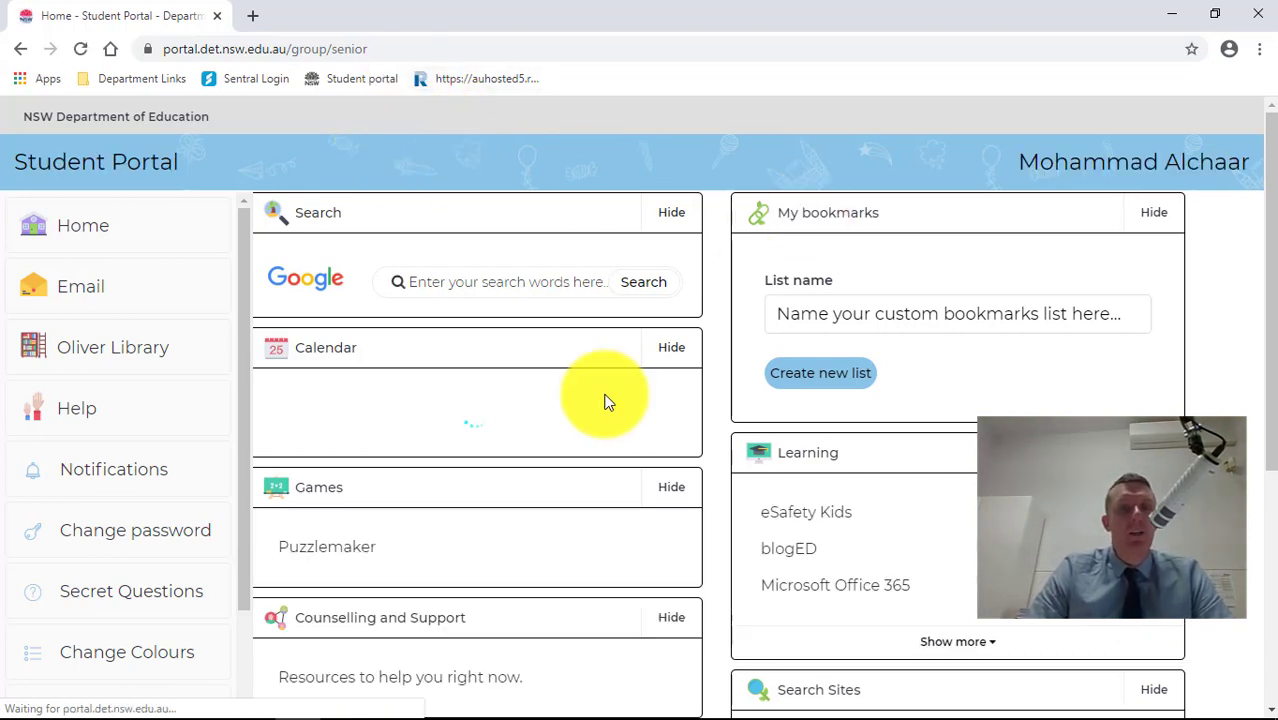
mouse_move(508, 482)
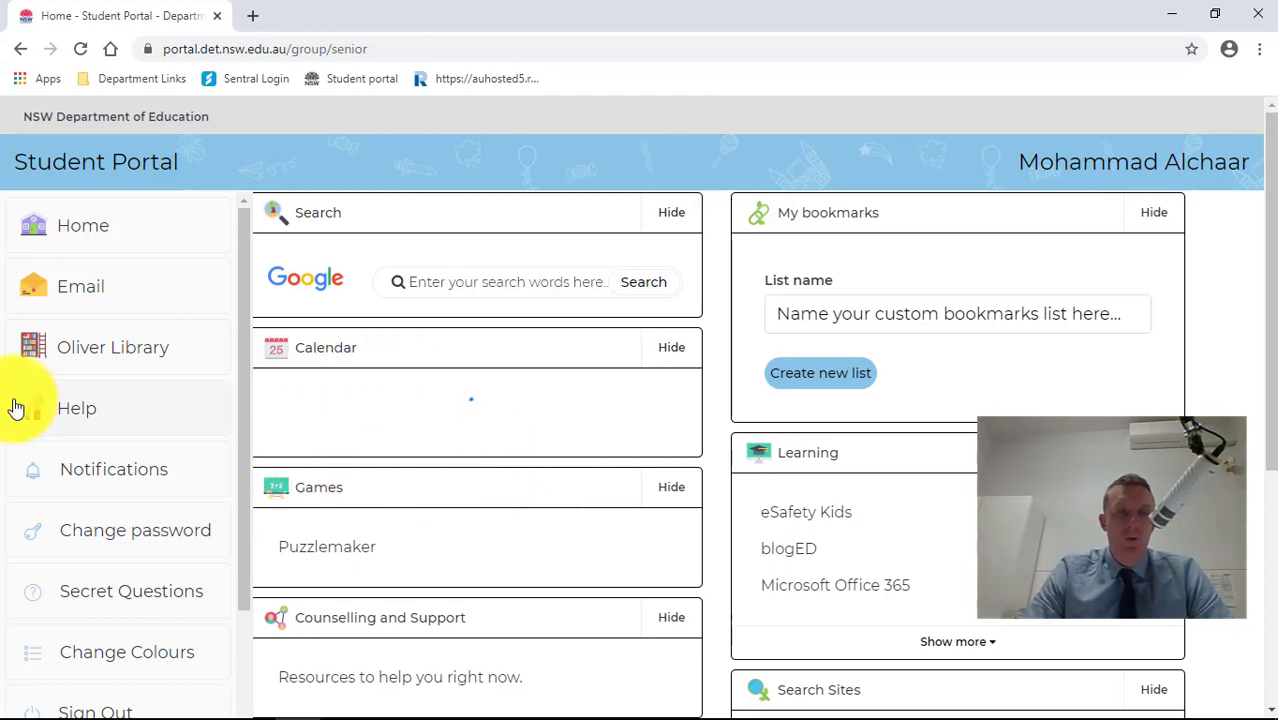
Step: Put Email in its own tab and launch G Suite (Google Apps for Education) from the Learning list
right_click(80, 286)
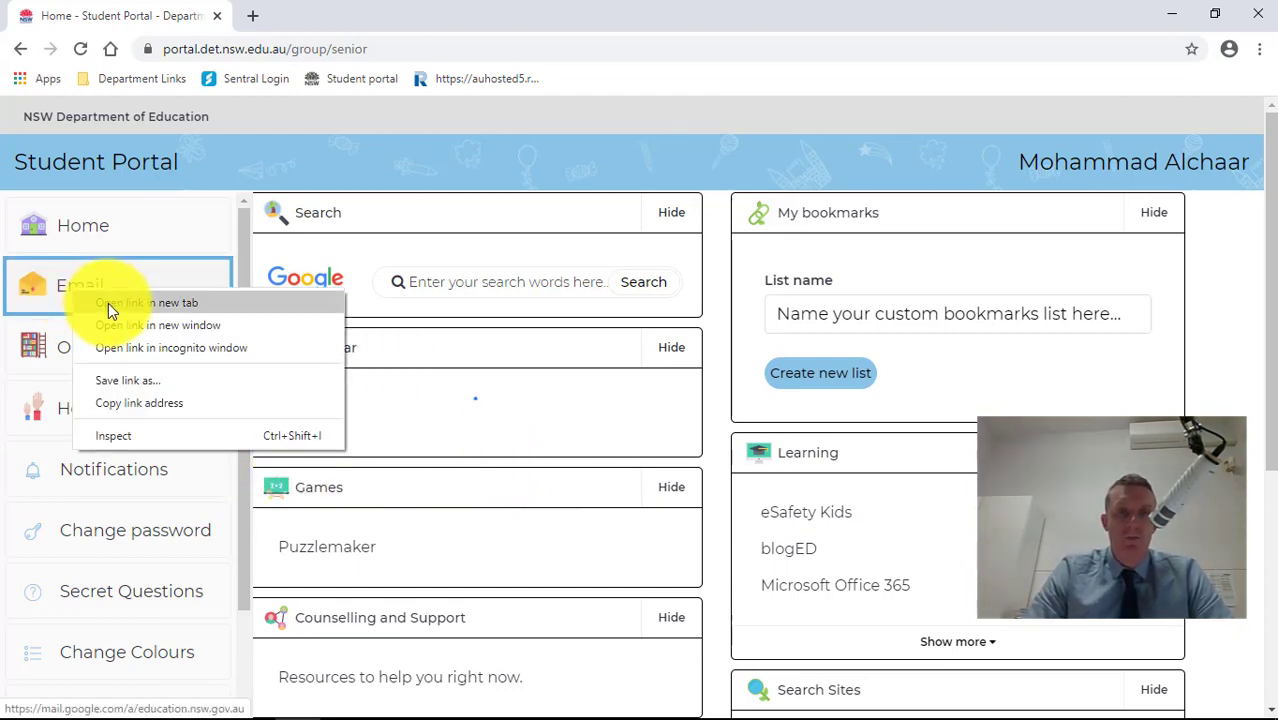
left_click(144, 302)
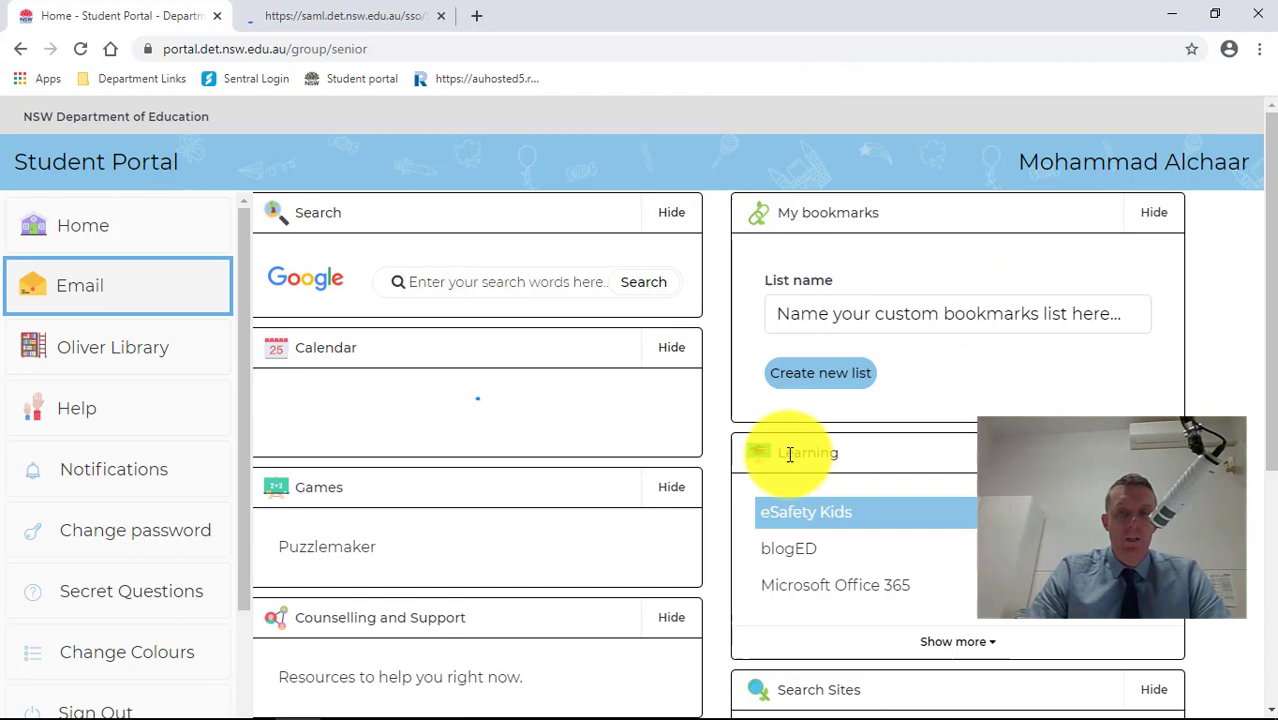
left_click(808, 452)
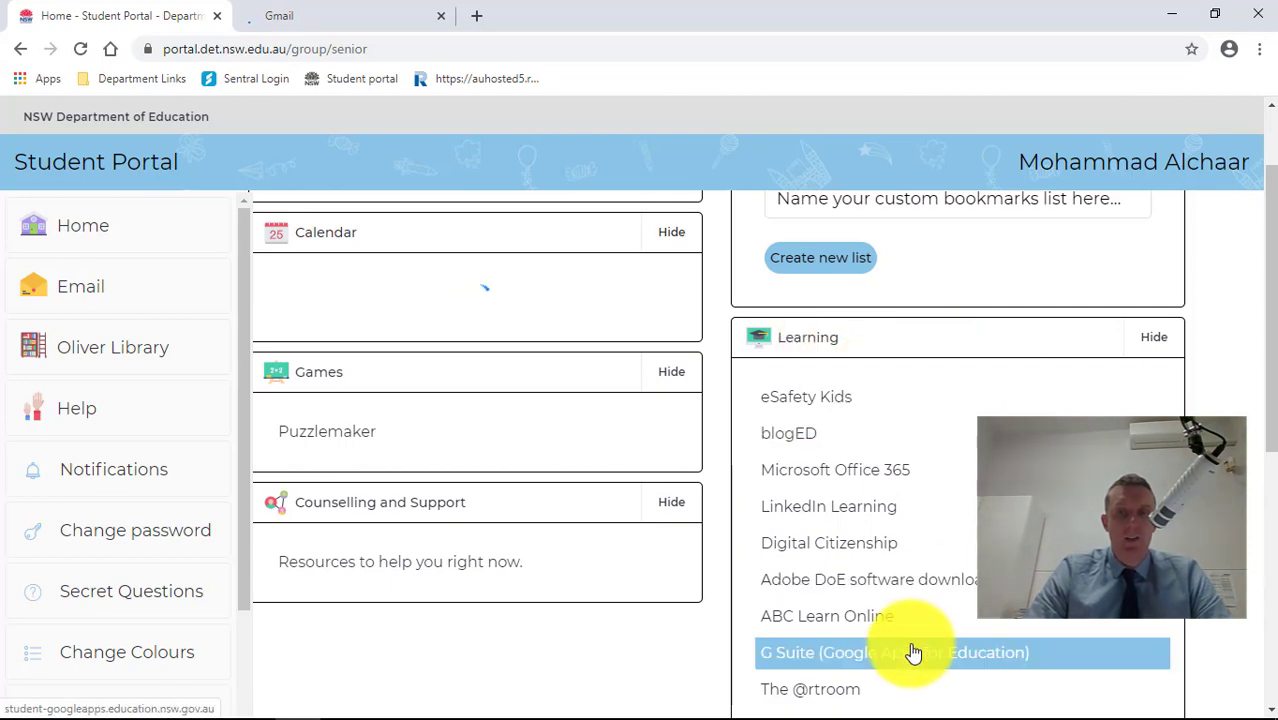
left_click(894, 652)
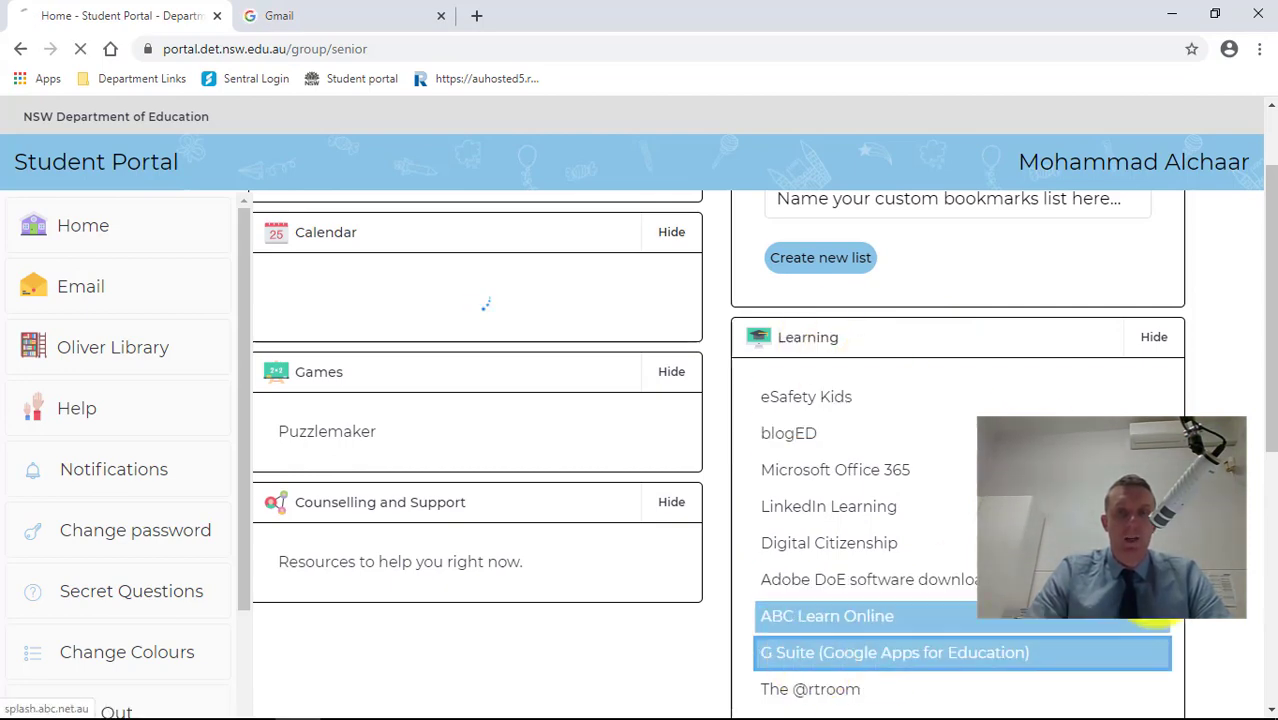
left_click(892, 652)
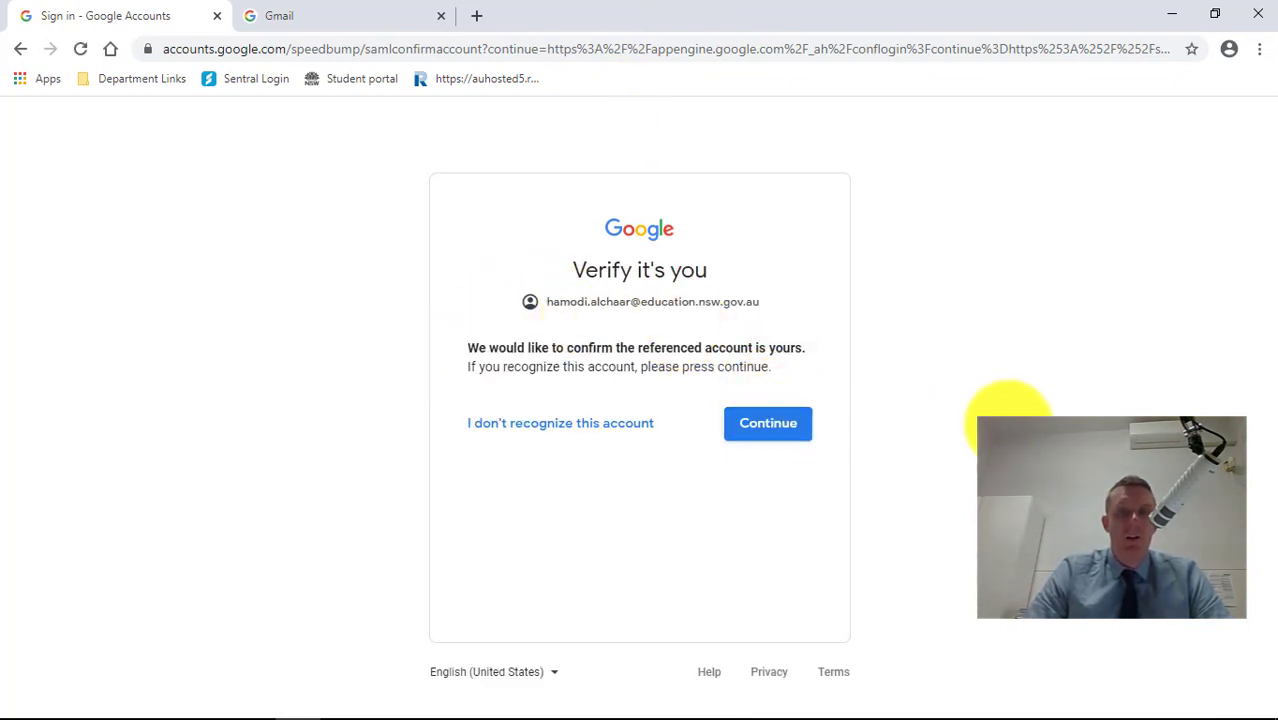
Step: Confirm the school account as my own on Google's 'Verify it's you' page
left_click(768, 422)
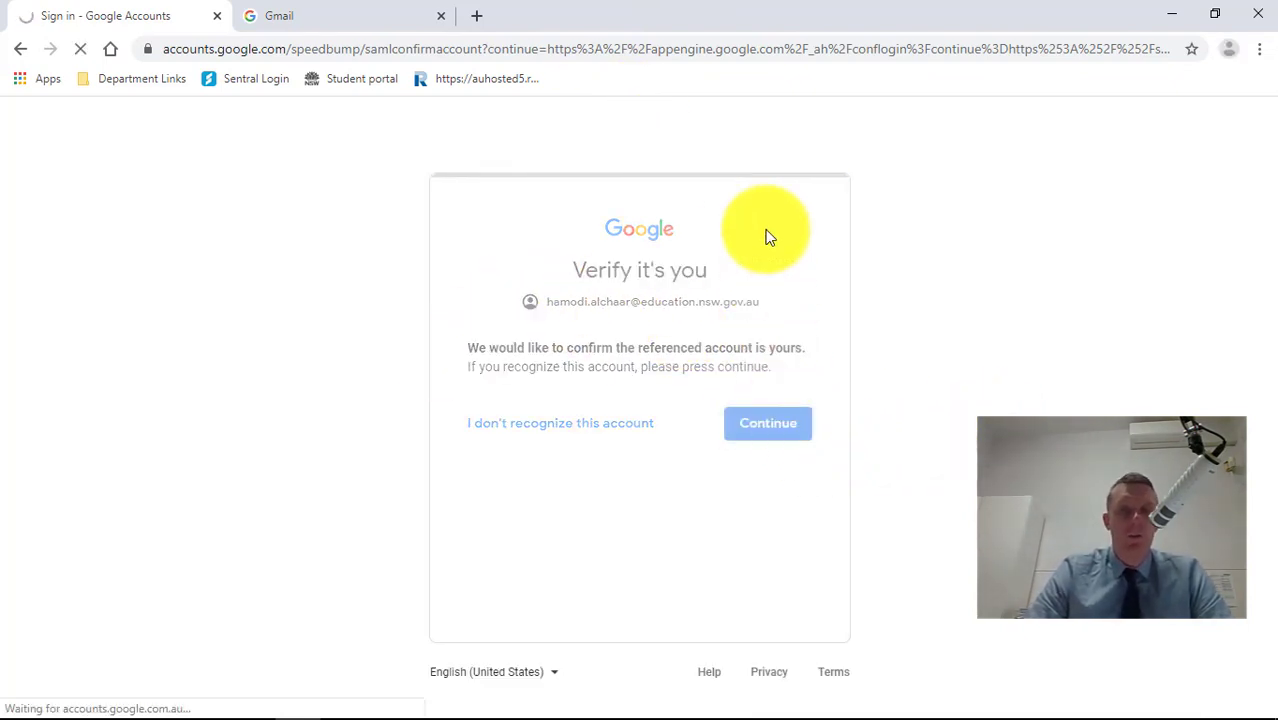
left_click(768, 422)
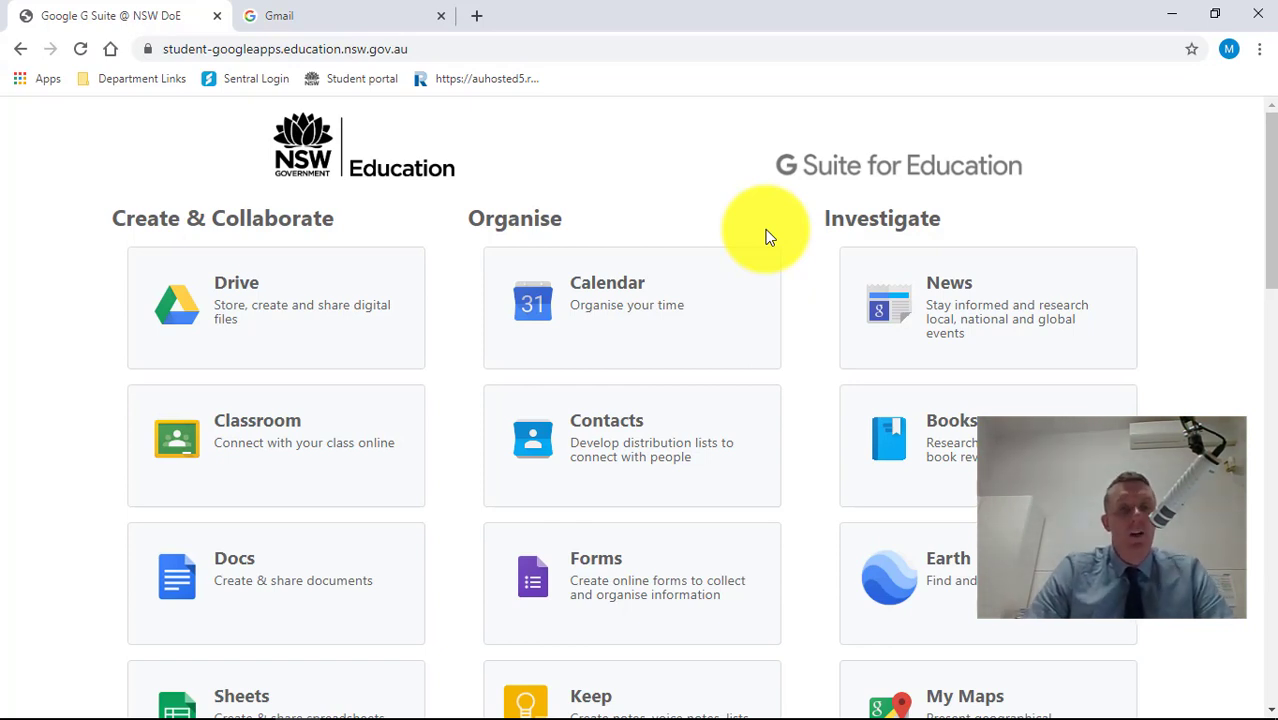
mouse_move(736, 64)
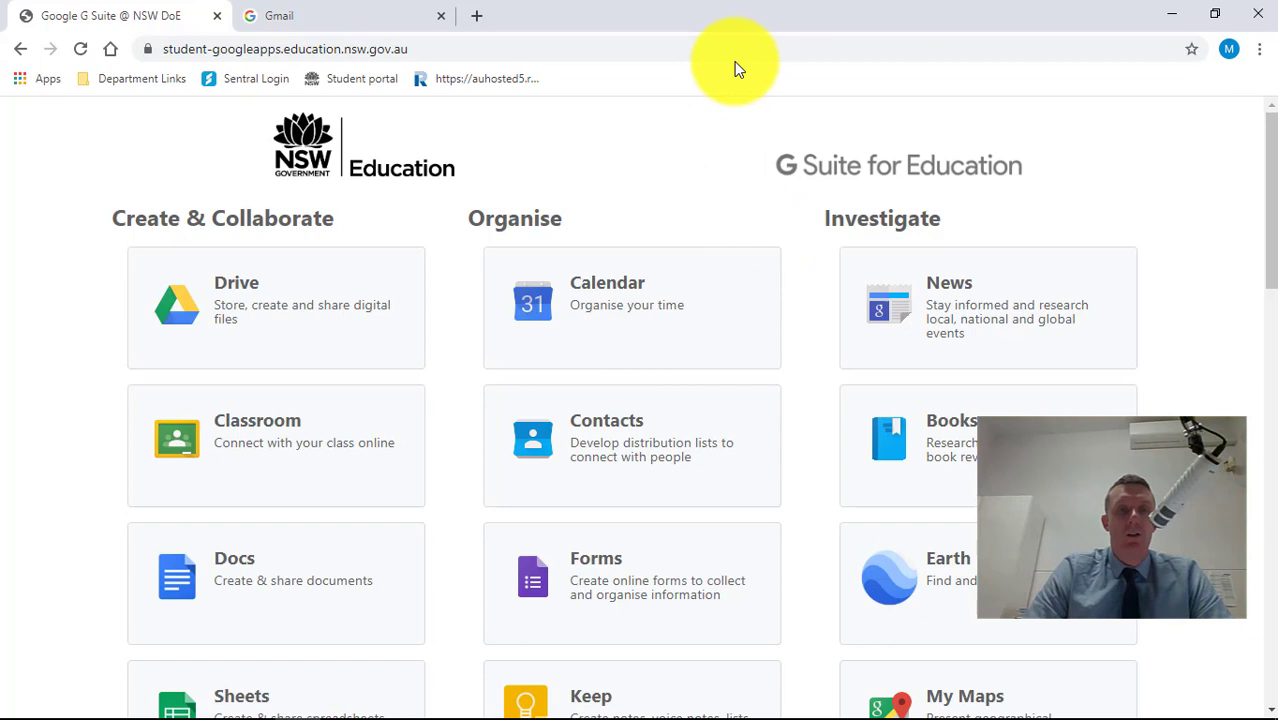
mouse_move(276, 430)
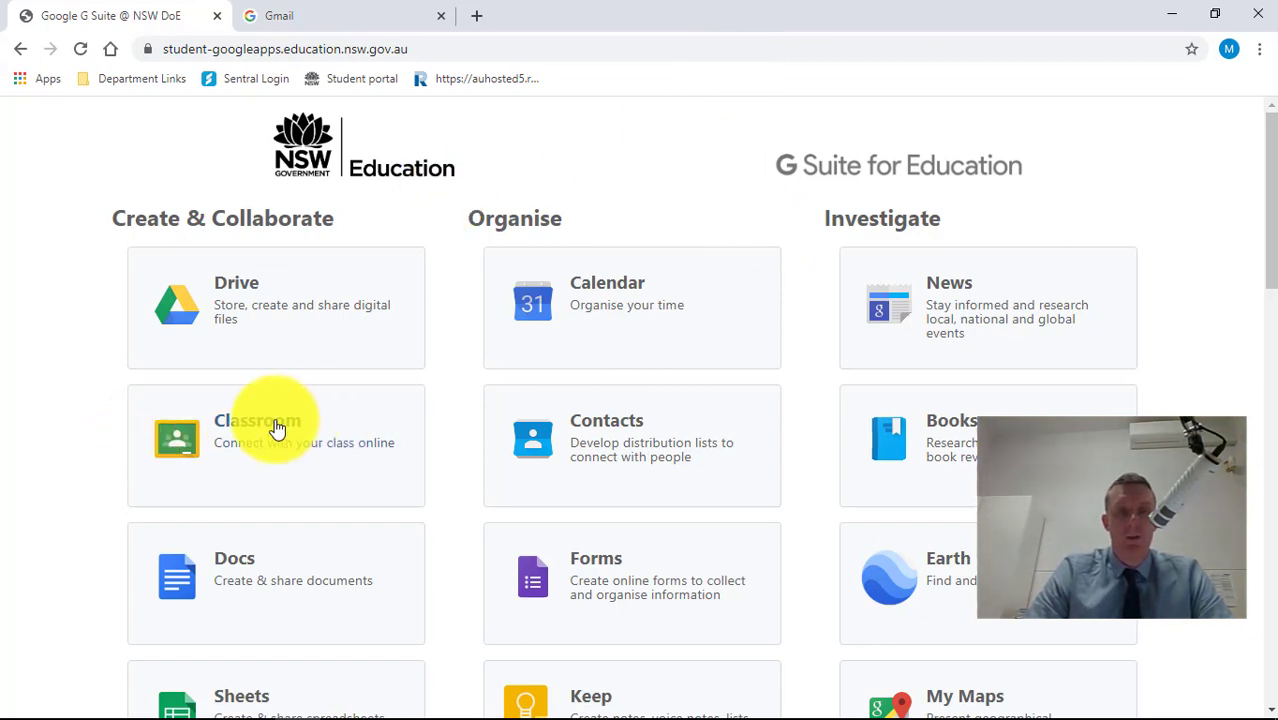
Step: Launch Google Classroom from the G Suite for Education app tiles
left_click(276, 440)
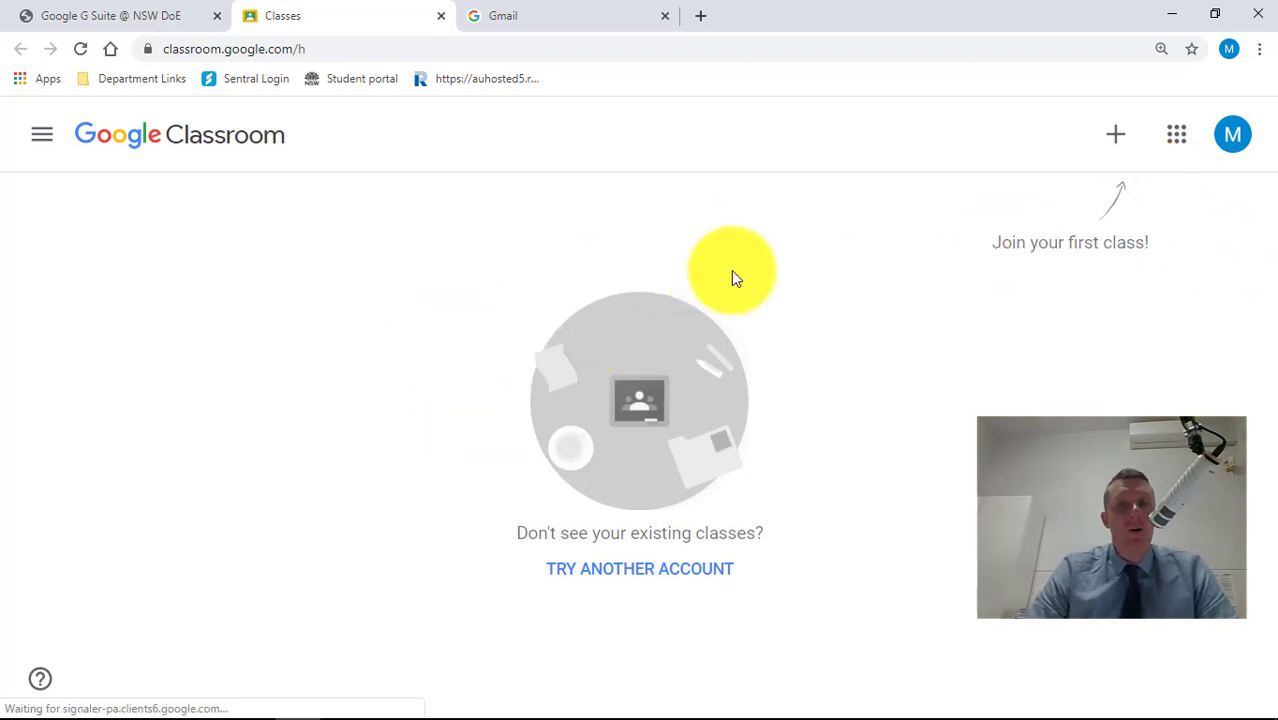
mouse_move(984, 260)
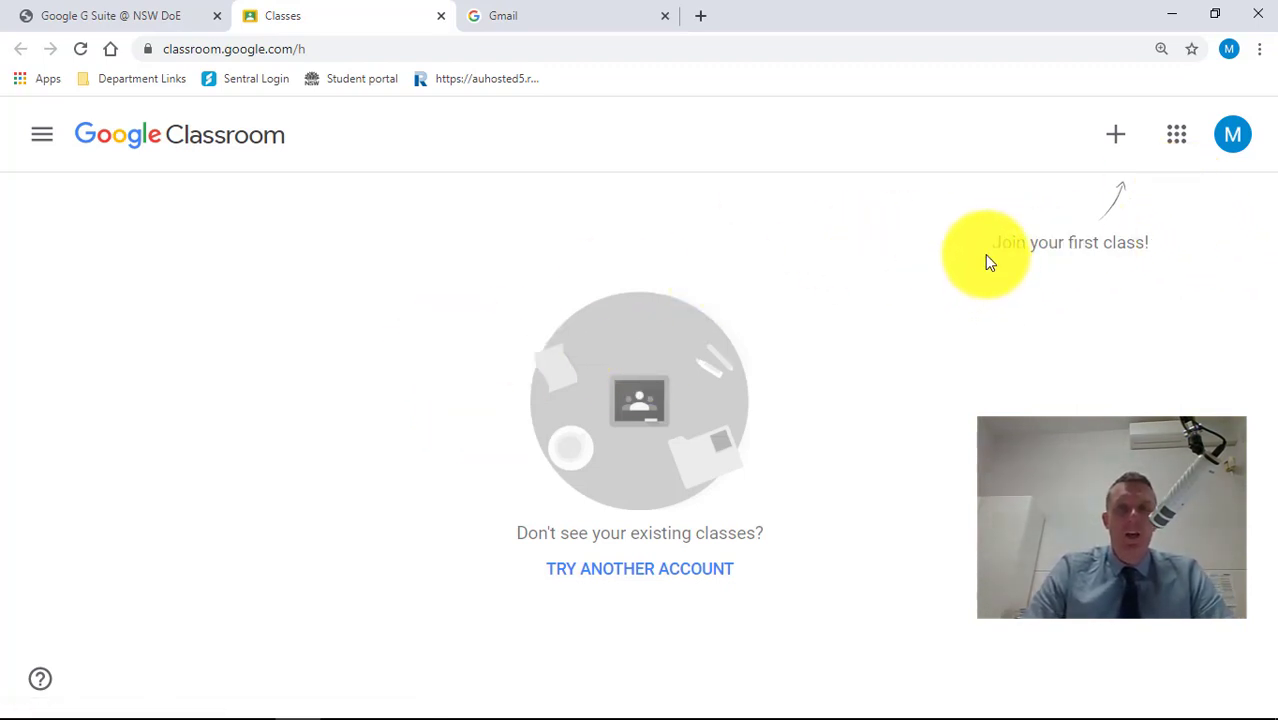
mouse_move(1116, 134)
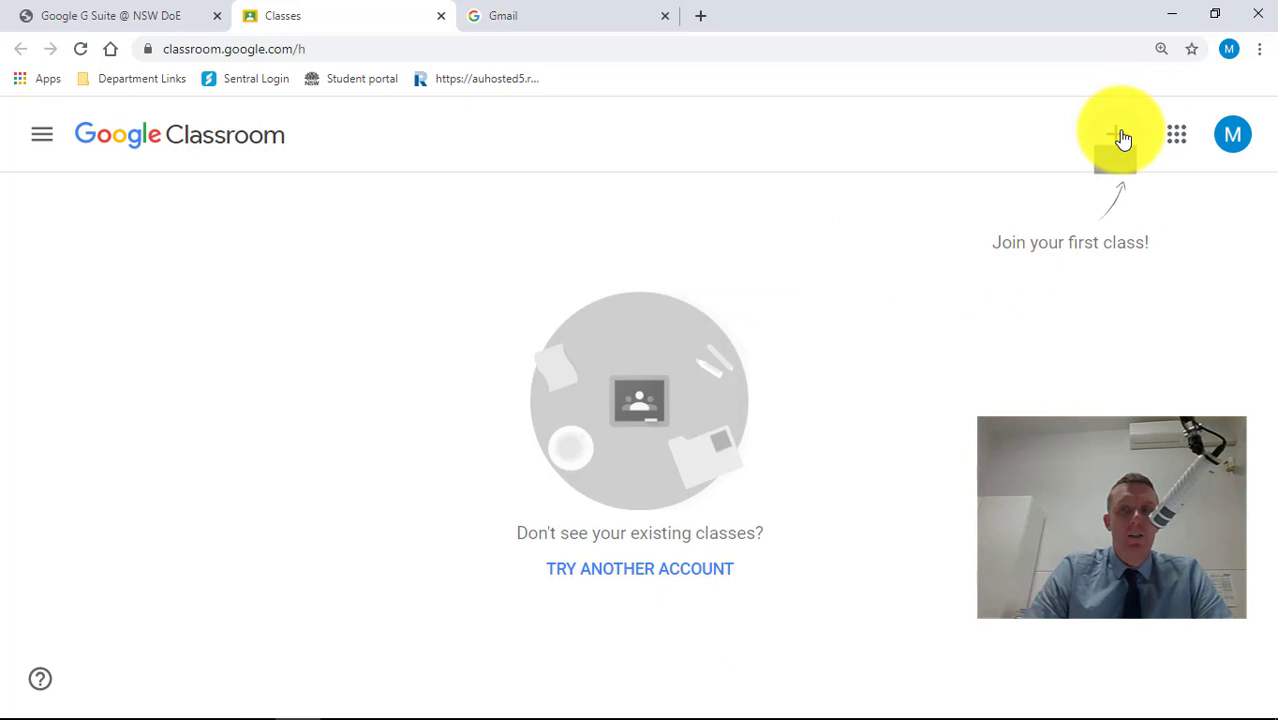
Step: Start joining a class so the class-code dialog appears
left_click(1120, 134)
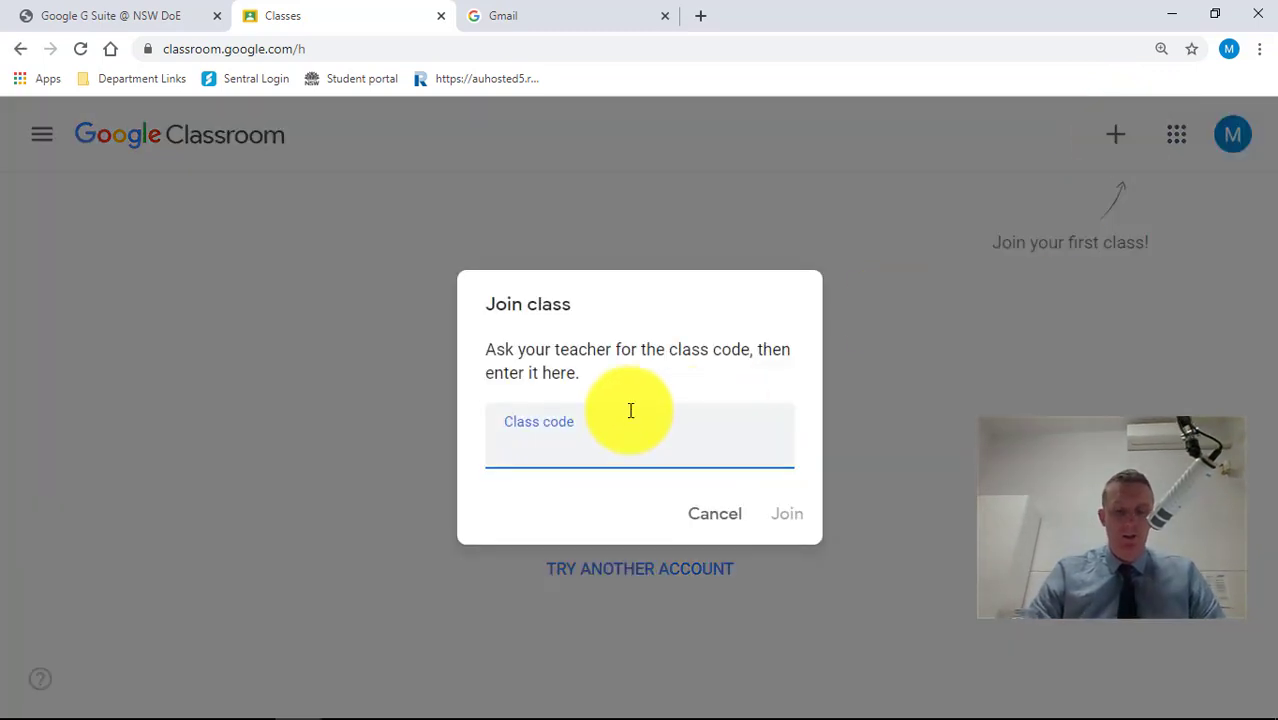
left_click(640, 444)
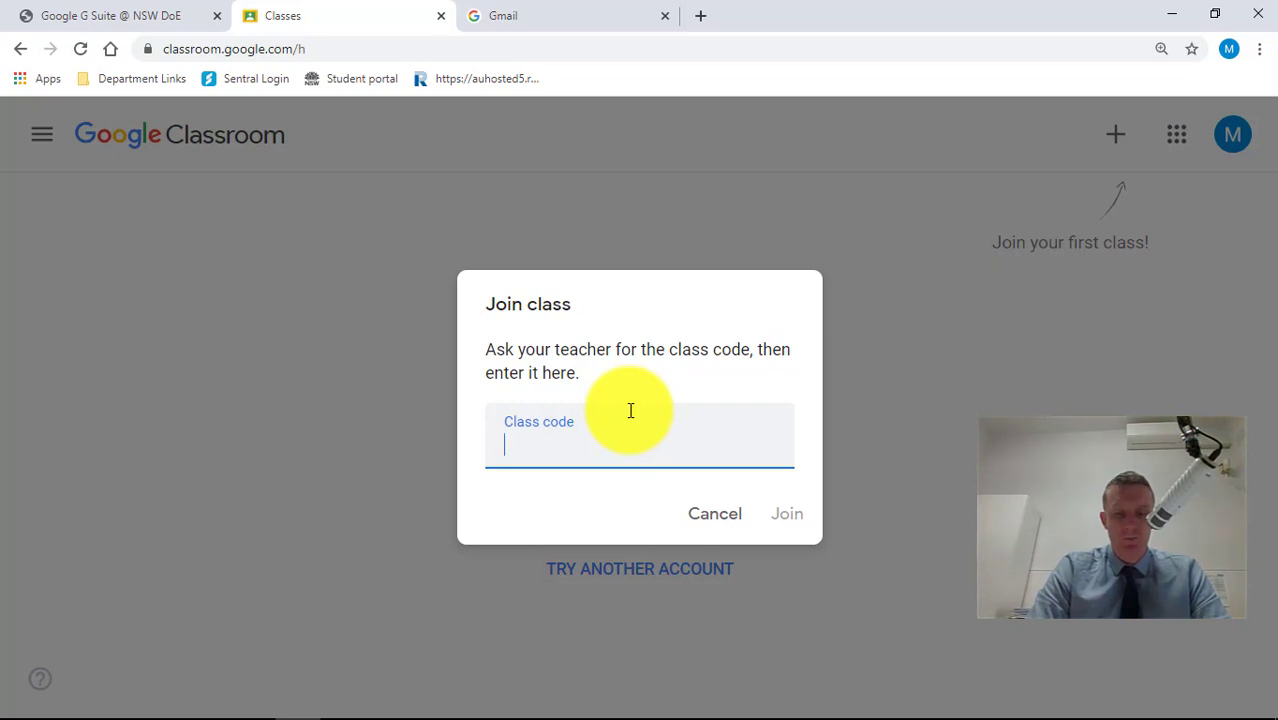
left_click(714, 512)
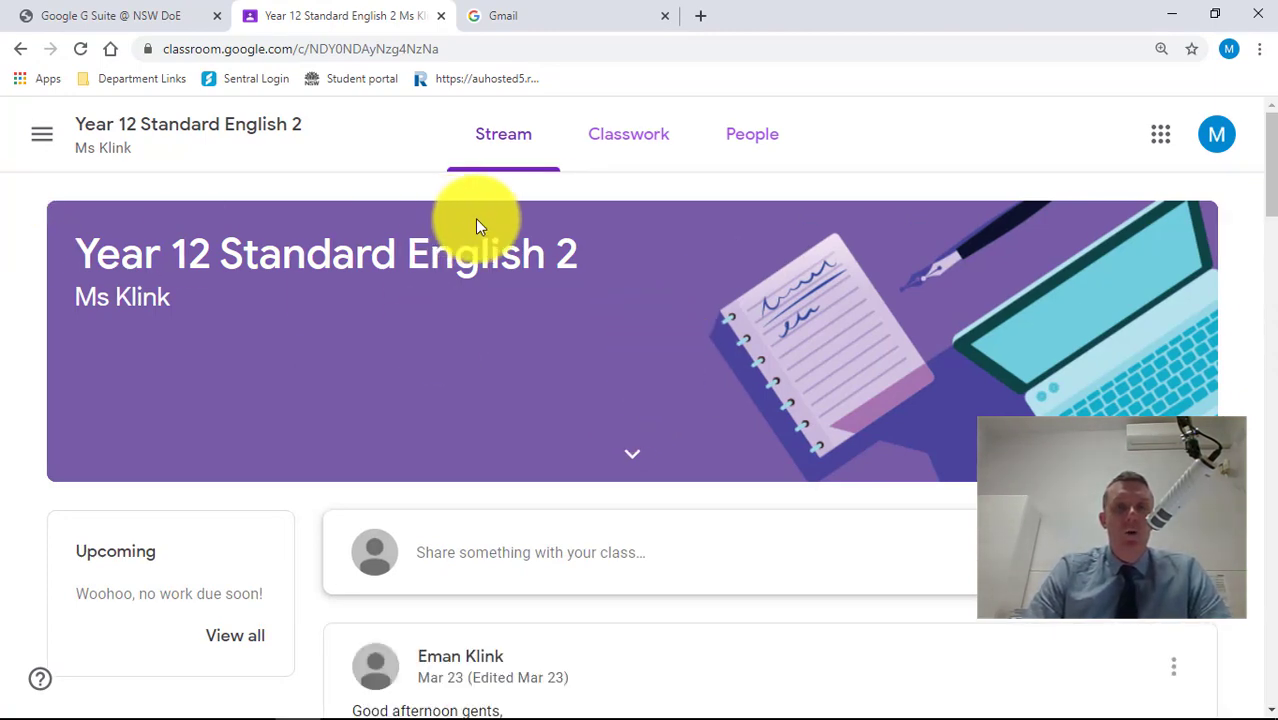
mouse_move(670, 276)
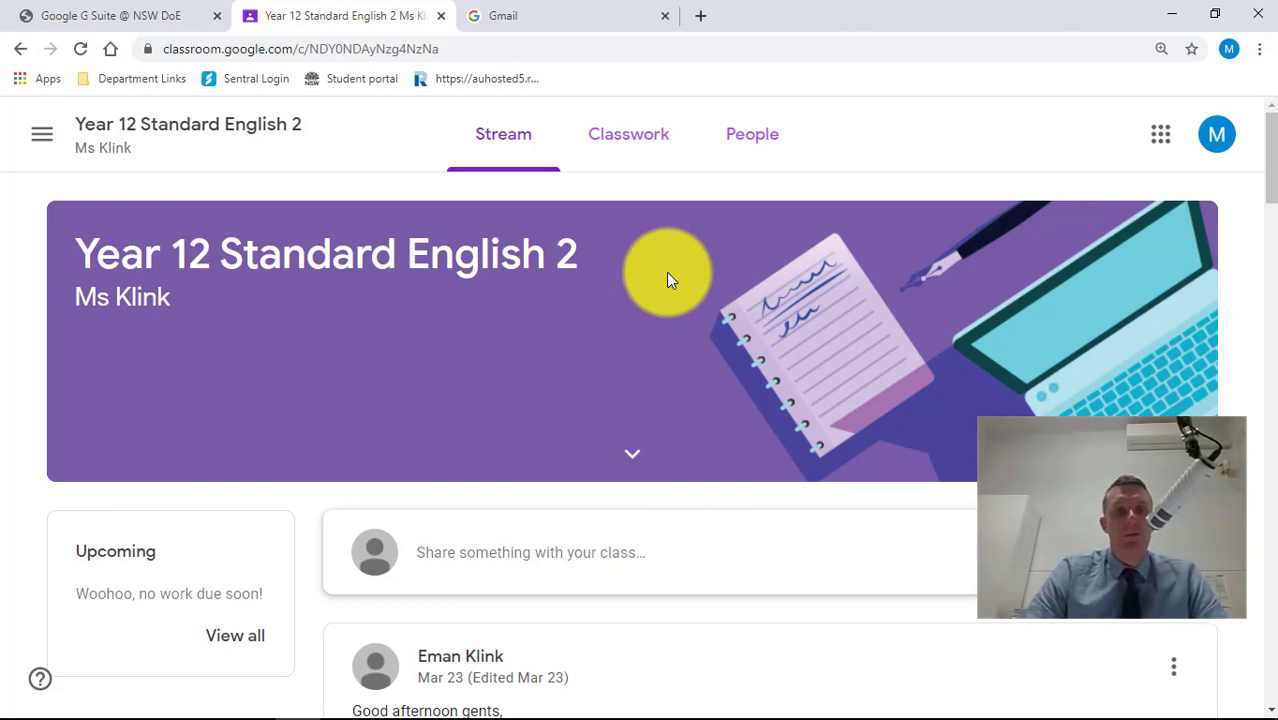
mouse_move(600, 236)
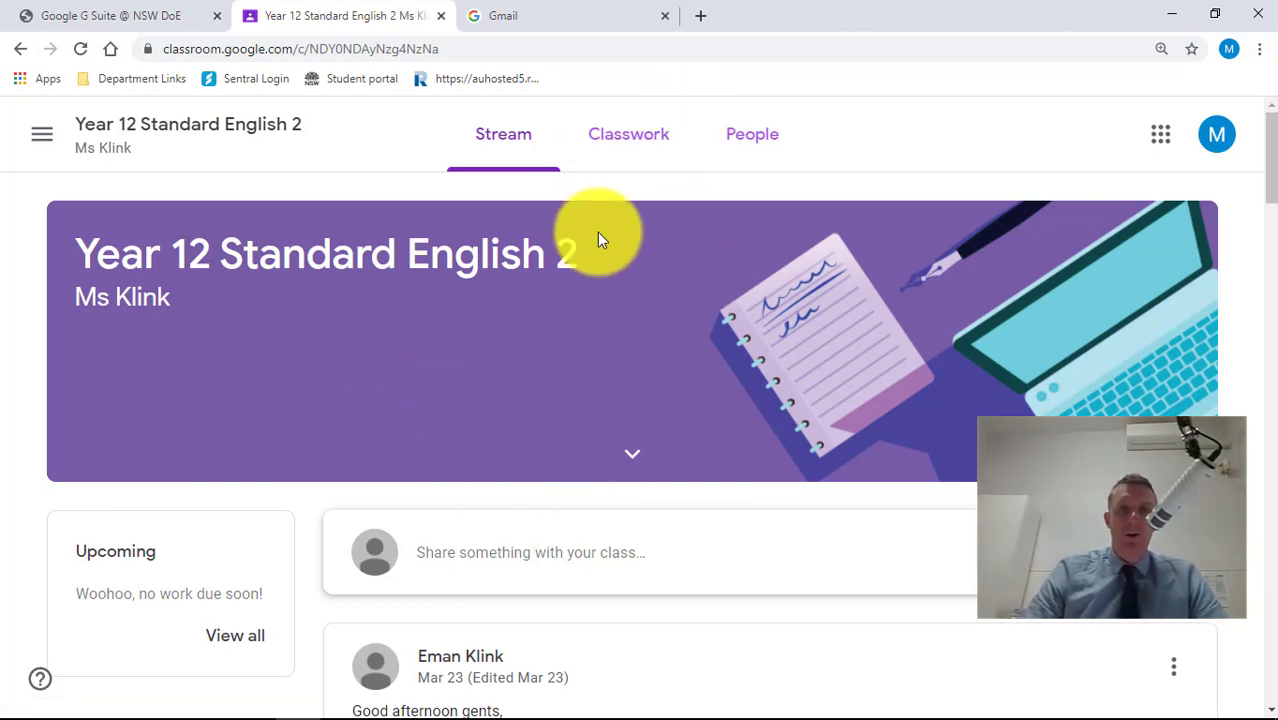
scroll("down", 3)
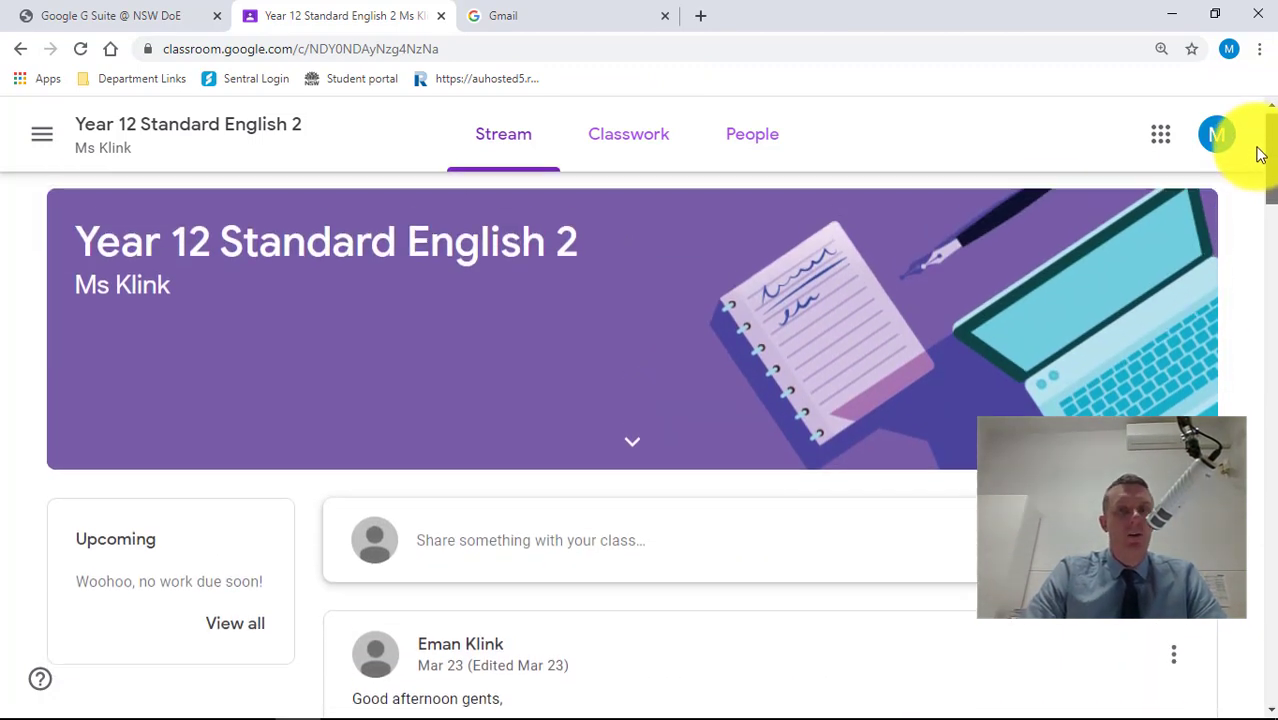
left_click(628, 132)
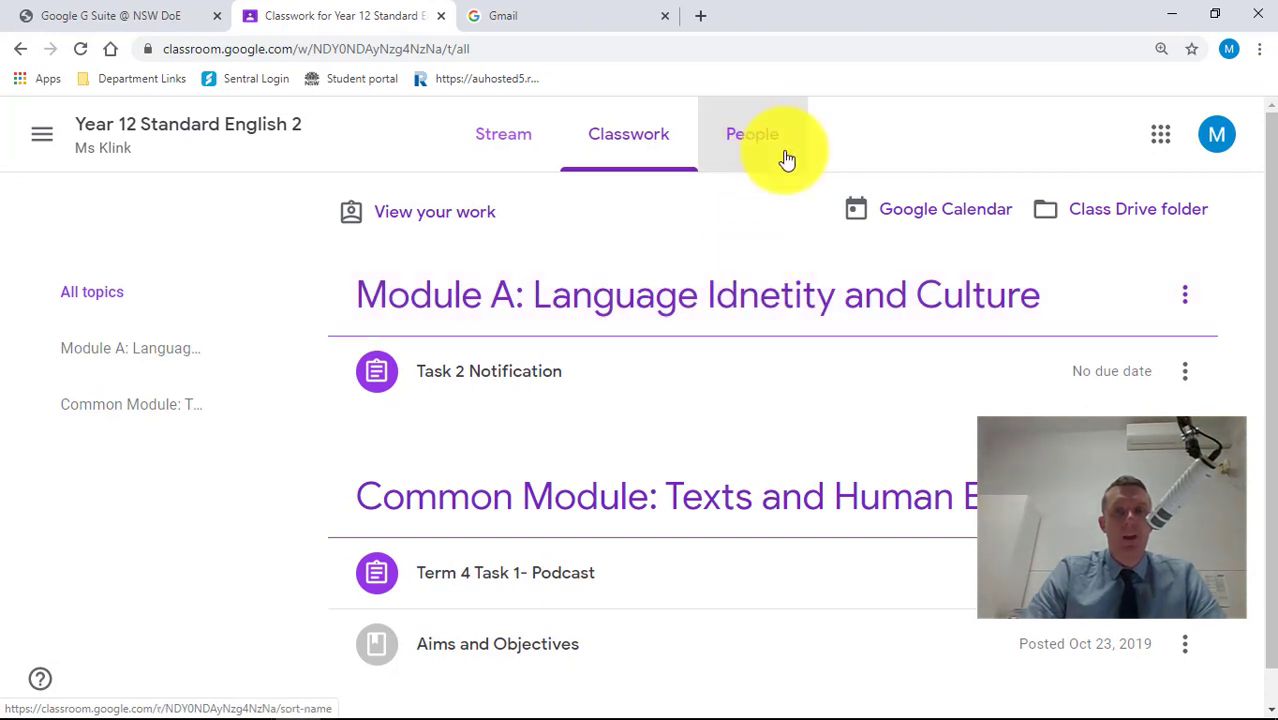
left_click(752, 134)
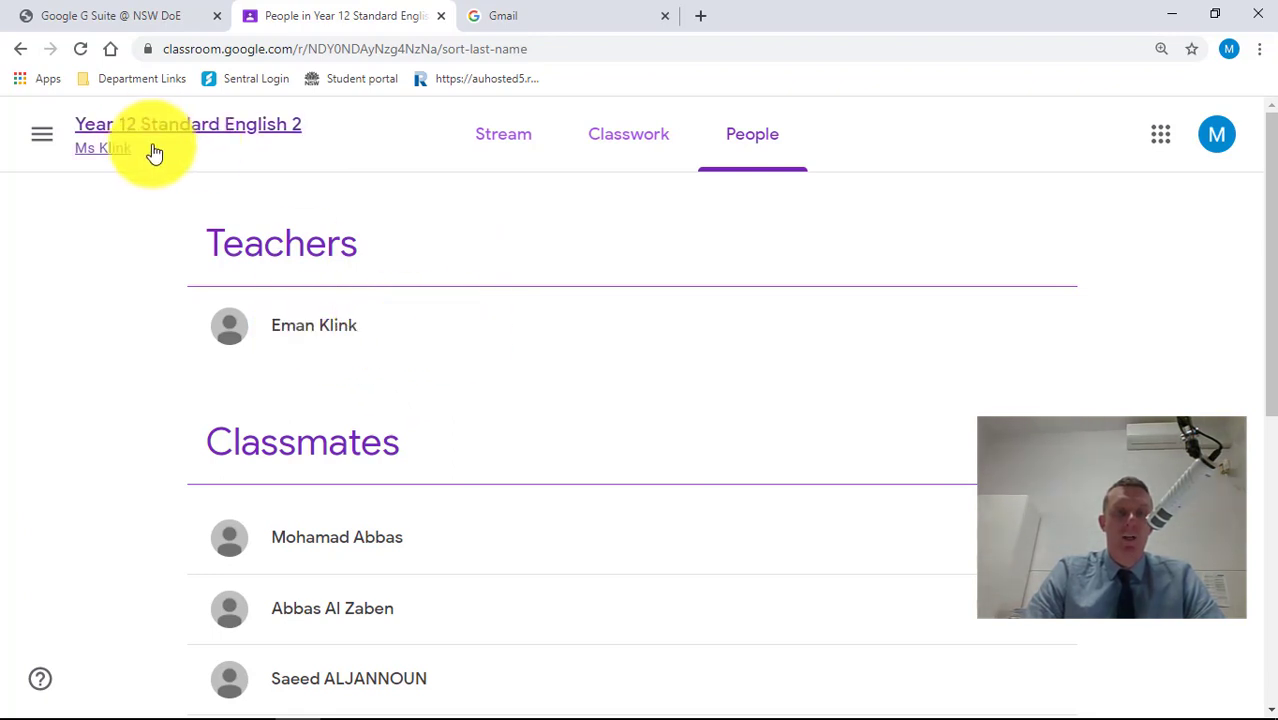
left_click(42, 132)
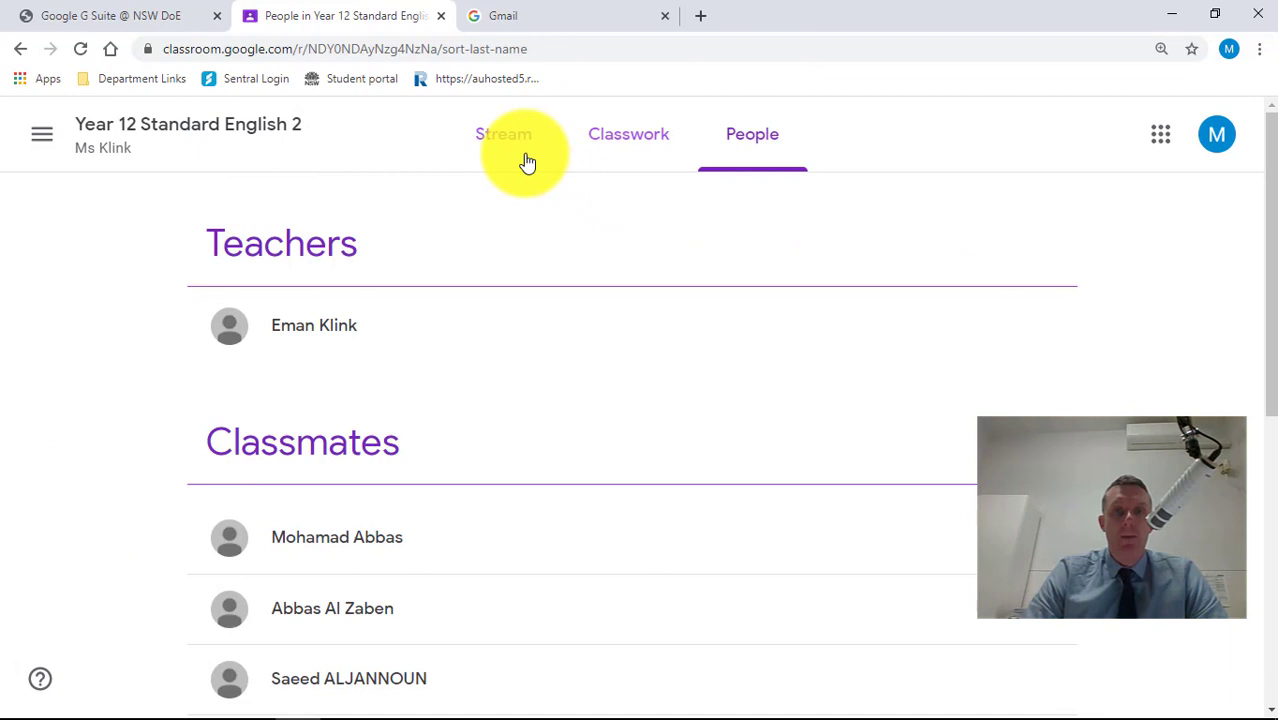
left_click(504, 132)
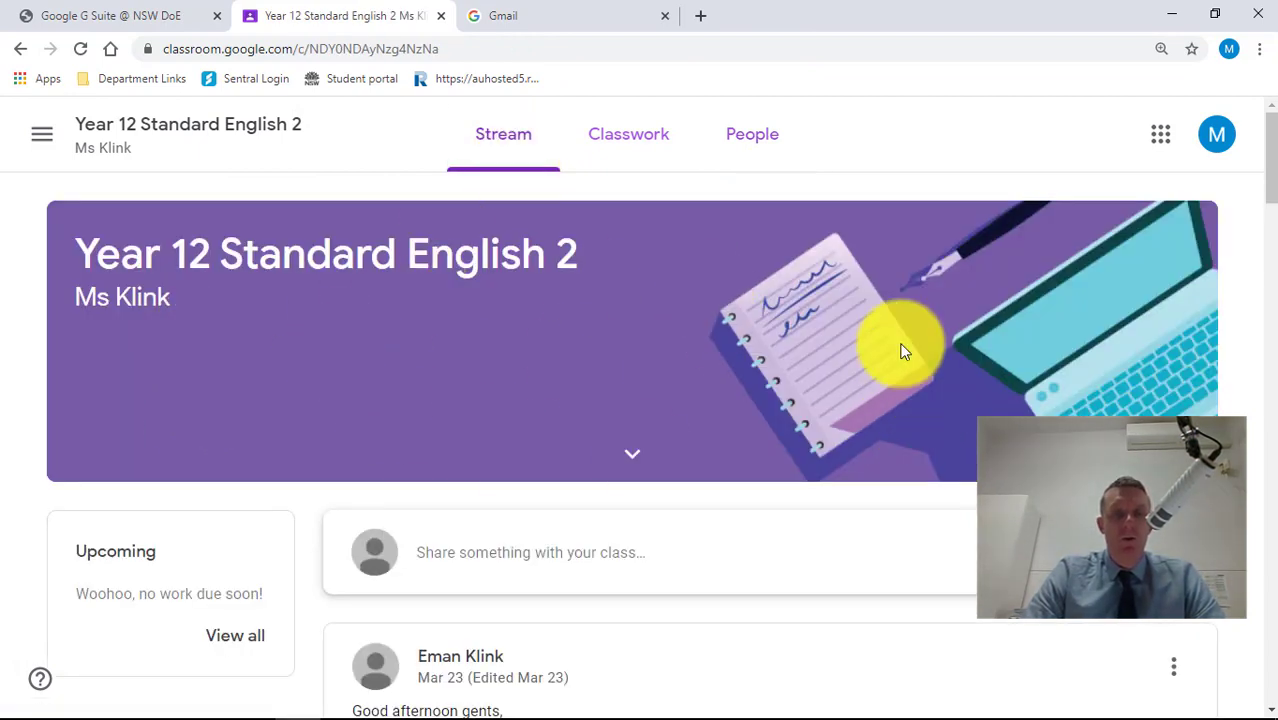
Step: From the Classes home, join the Mathematics Standard 2 class with its class code
left_click(42, 134)
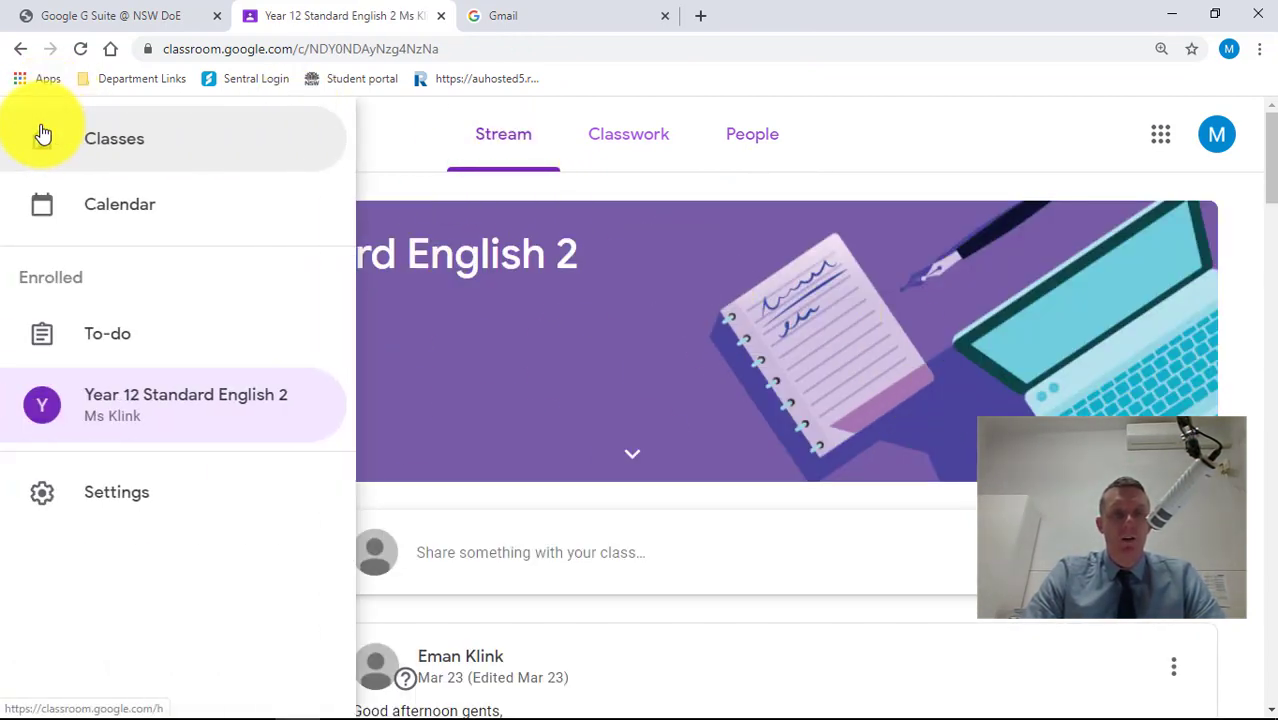
left_click(114, 138)
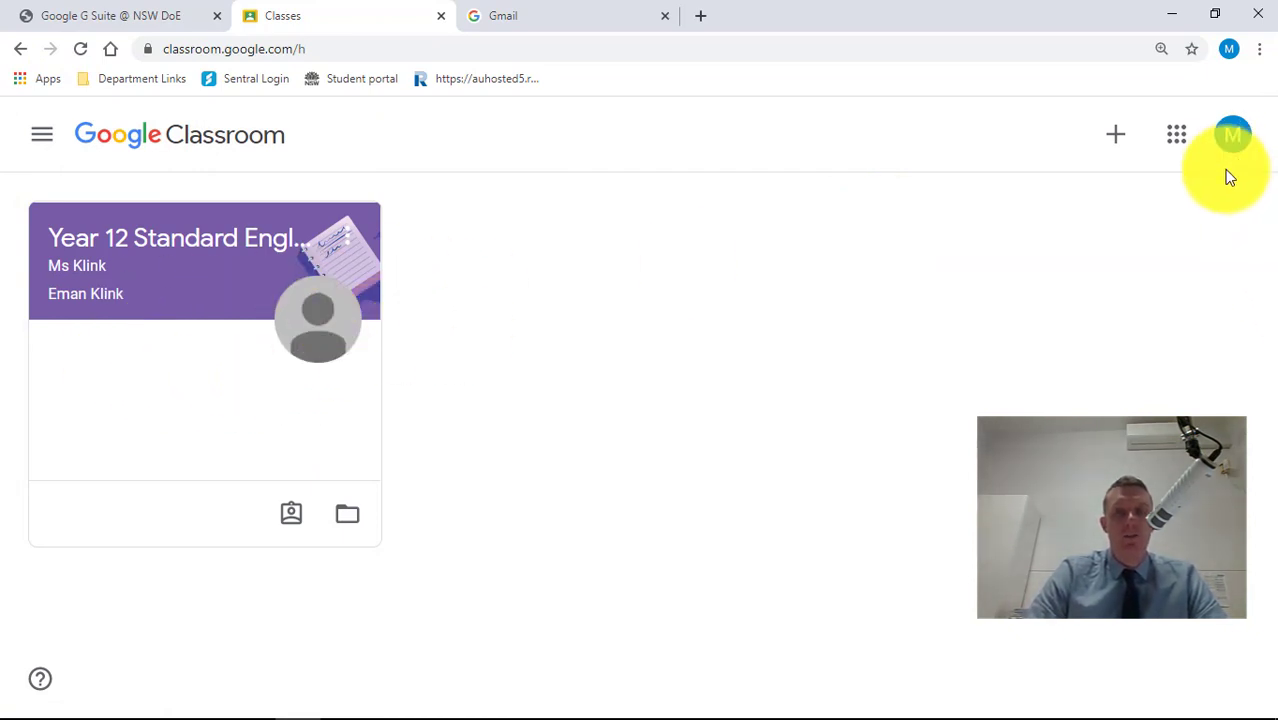
left_click(1116, 134)
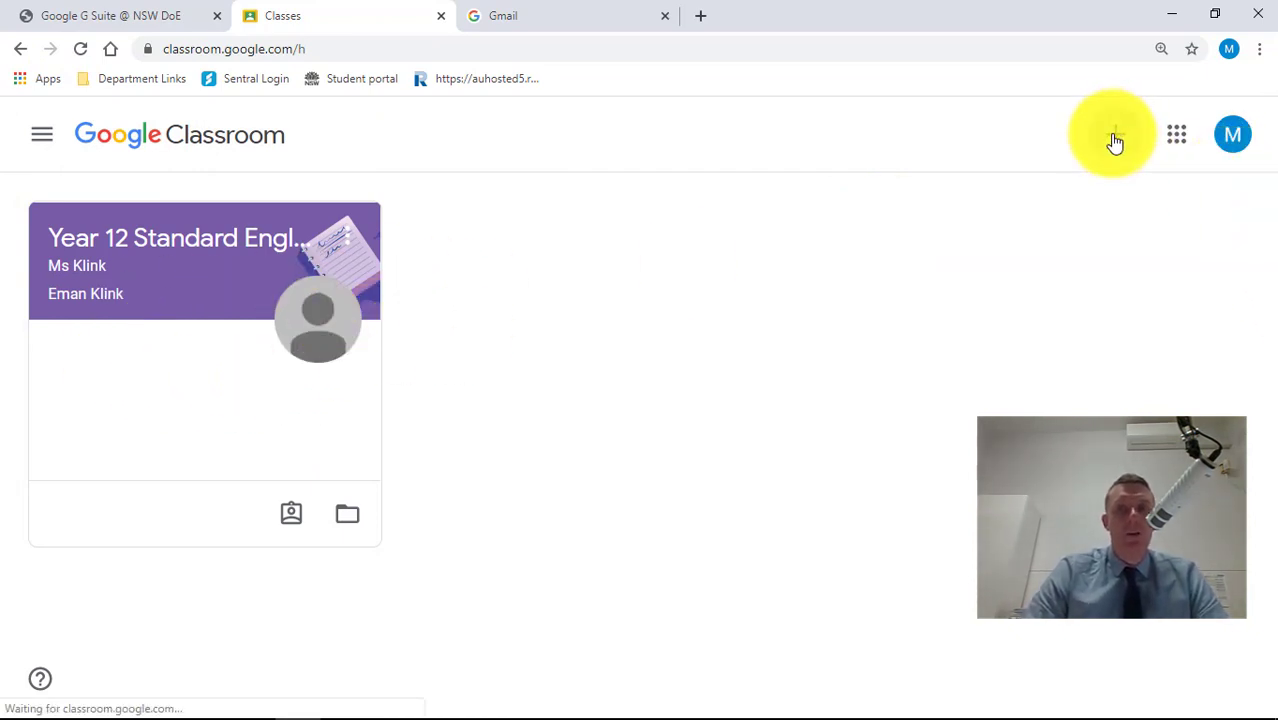
left_click(1112, 134)
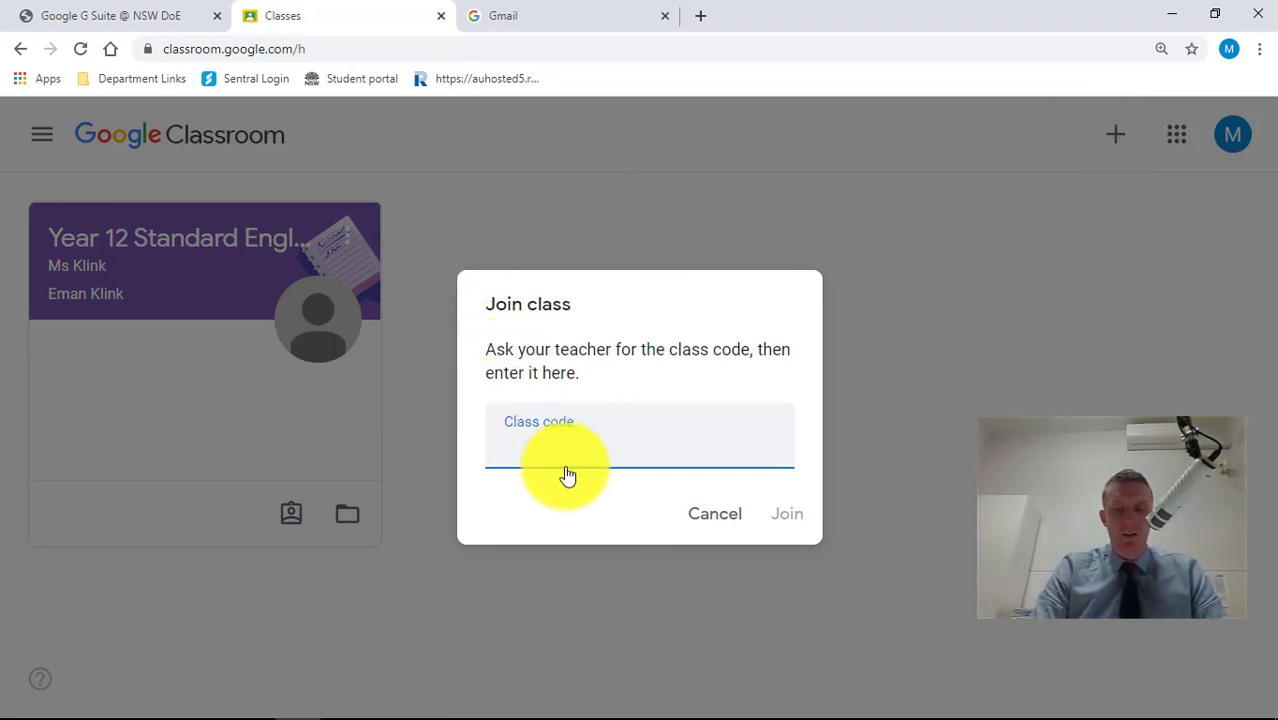
type("p")
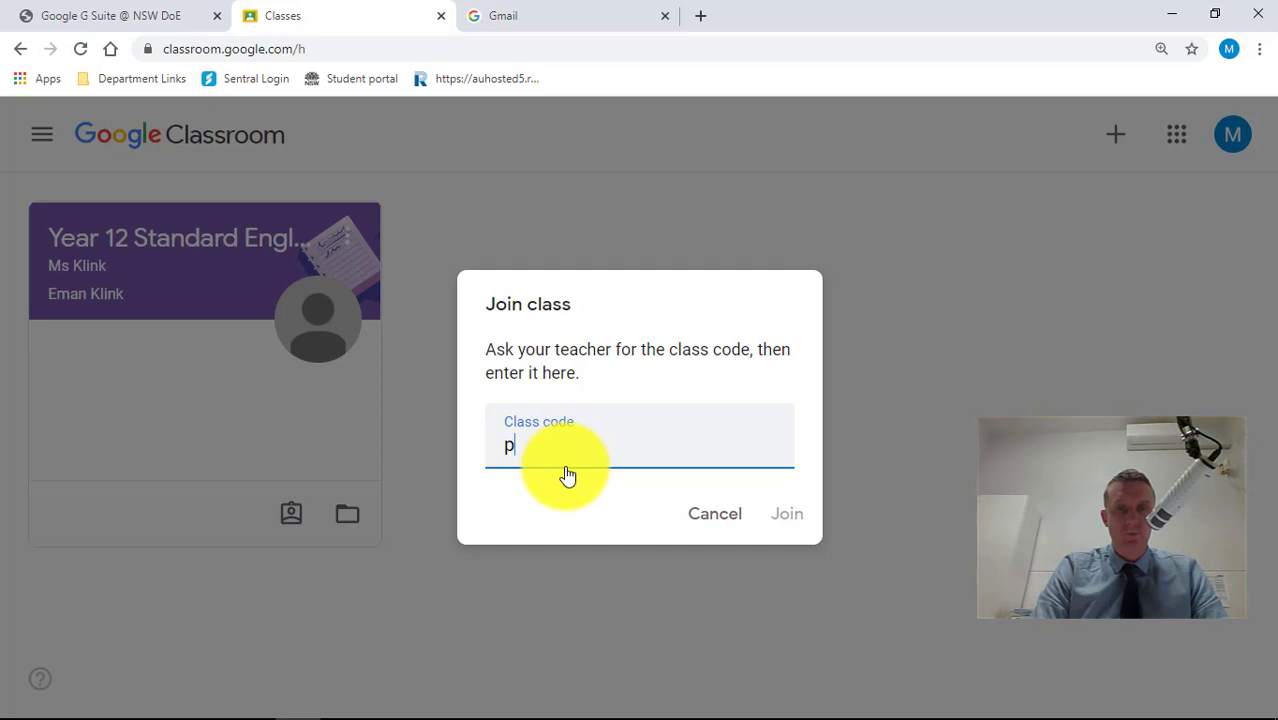
left_click(788, 512)
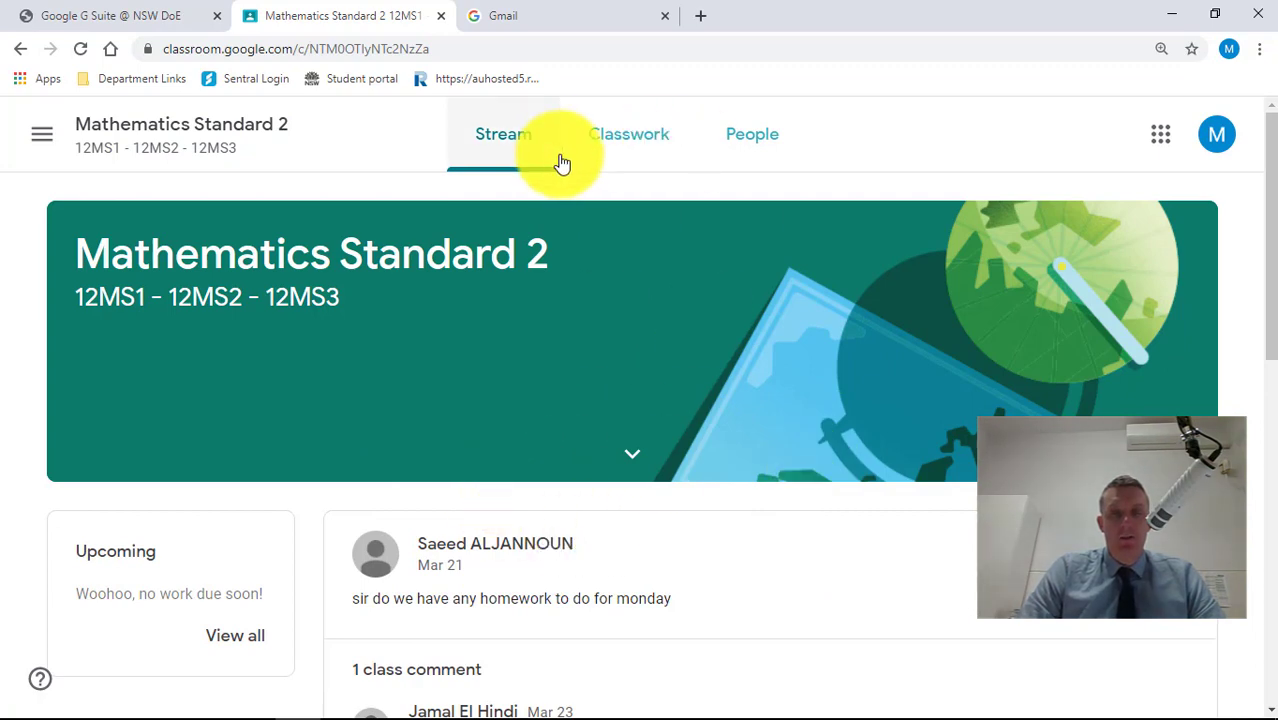
Step: Review the maths class's Classwork and People list with its three teachers, then return via the main menu
left_click(628, 132)
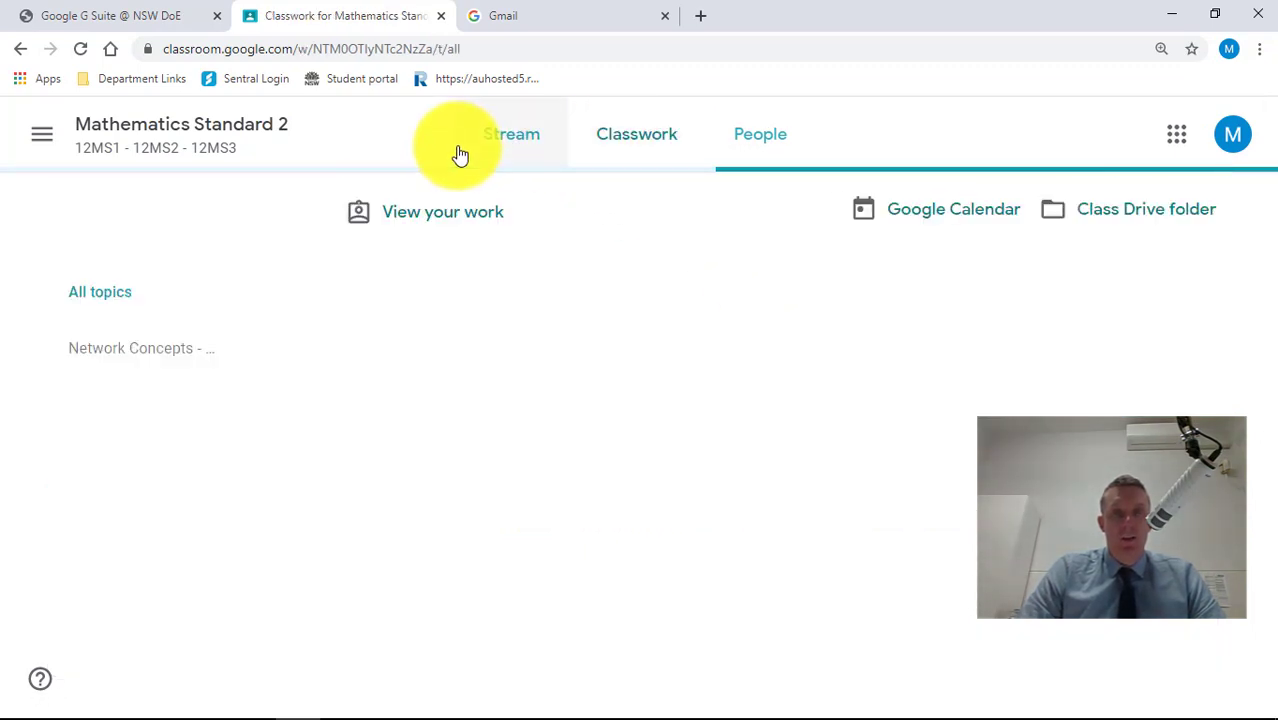
left_click(628, 134)
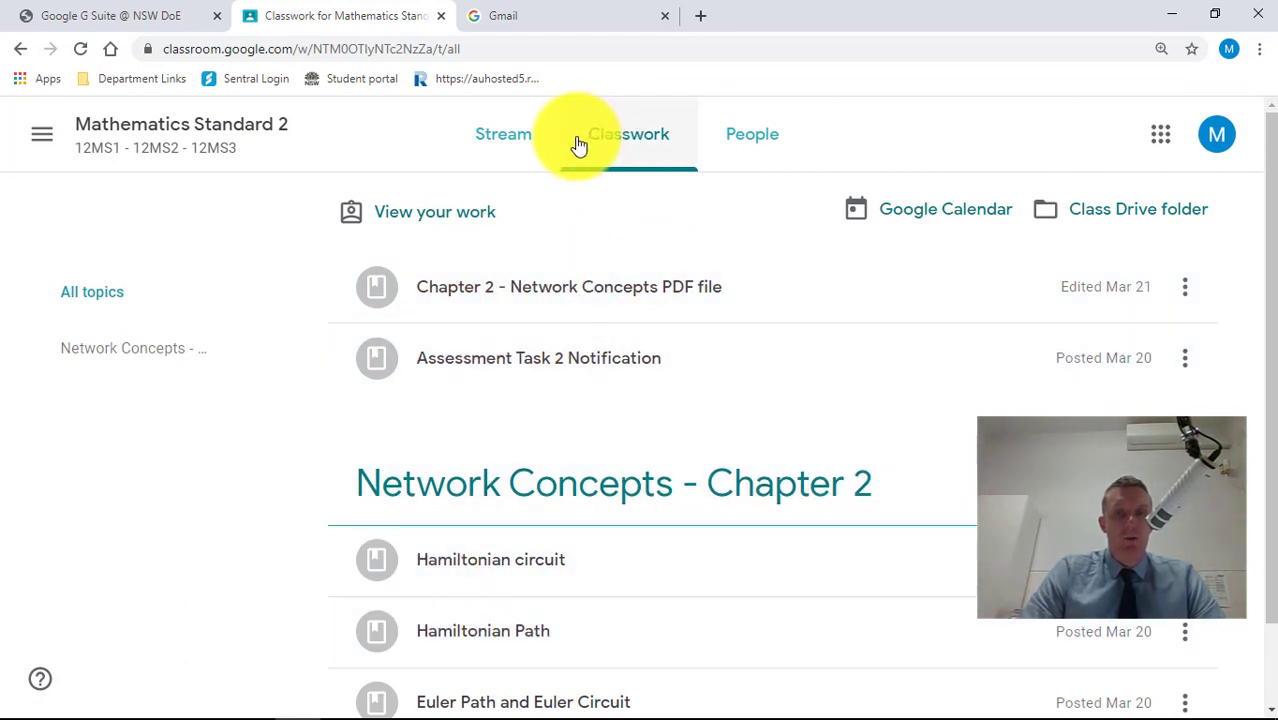
left_click(752, 134)
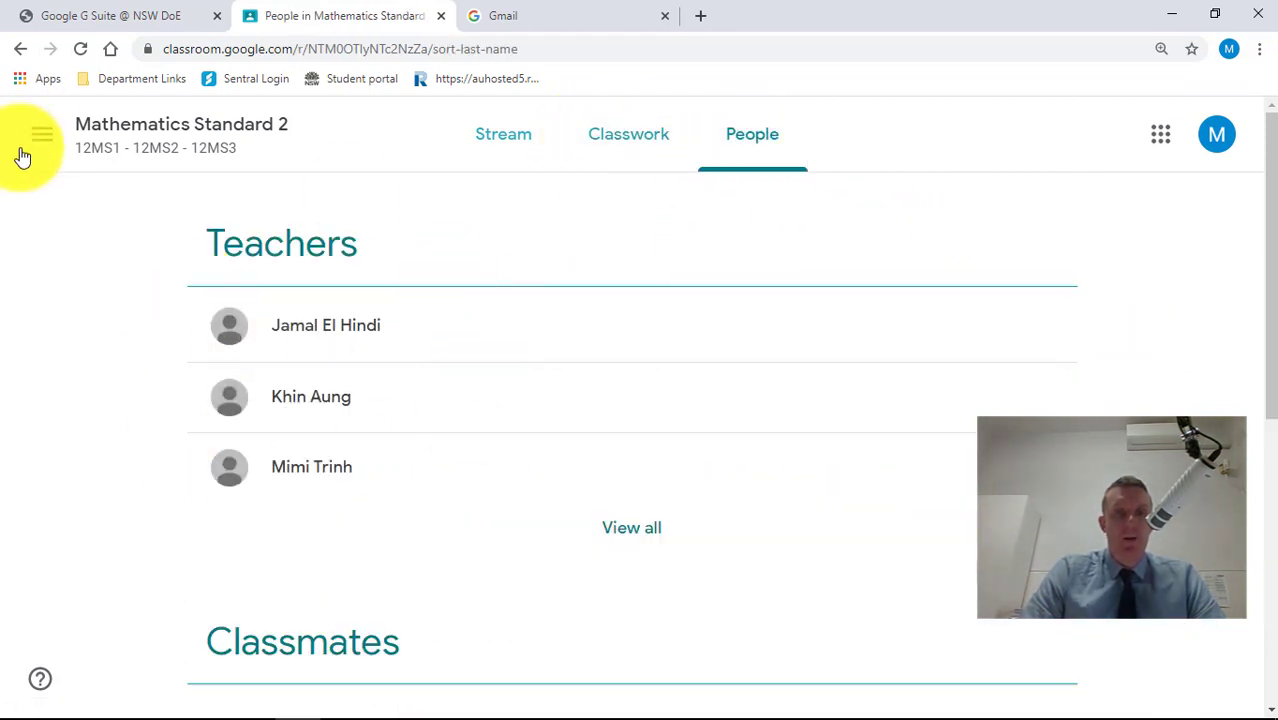
mouse_move(288, 396)
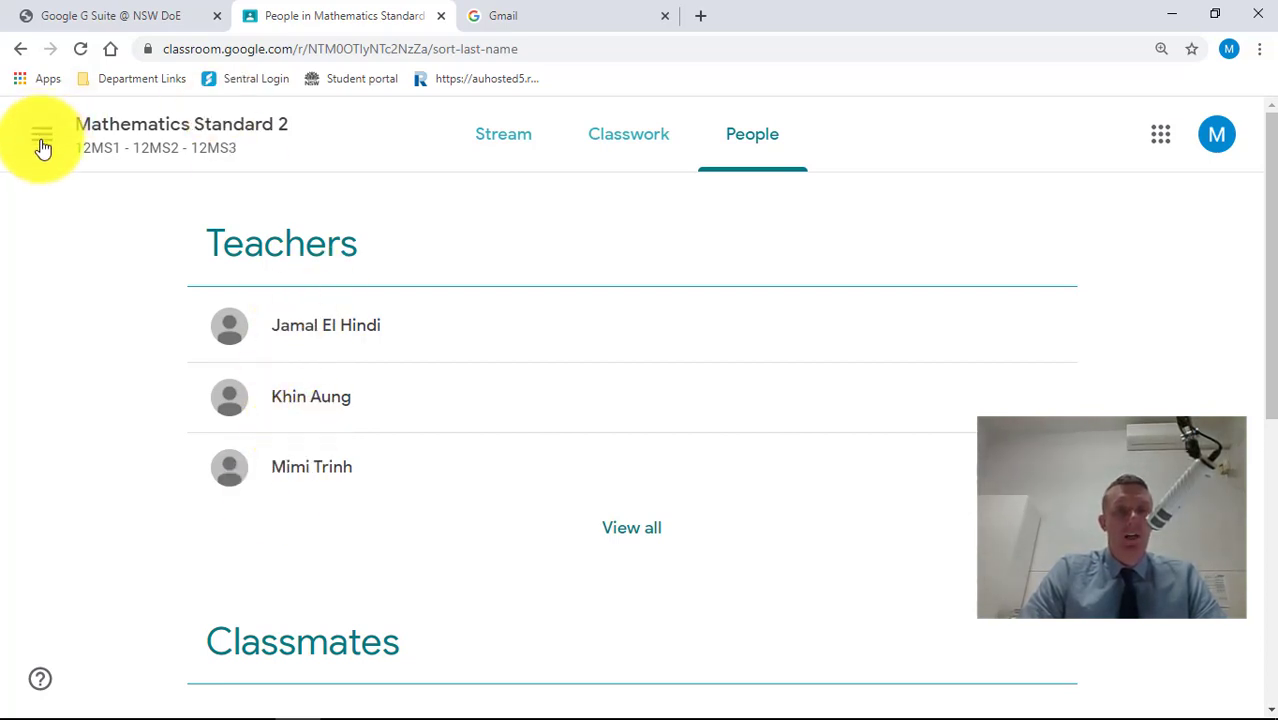
left_click(42, 134)
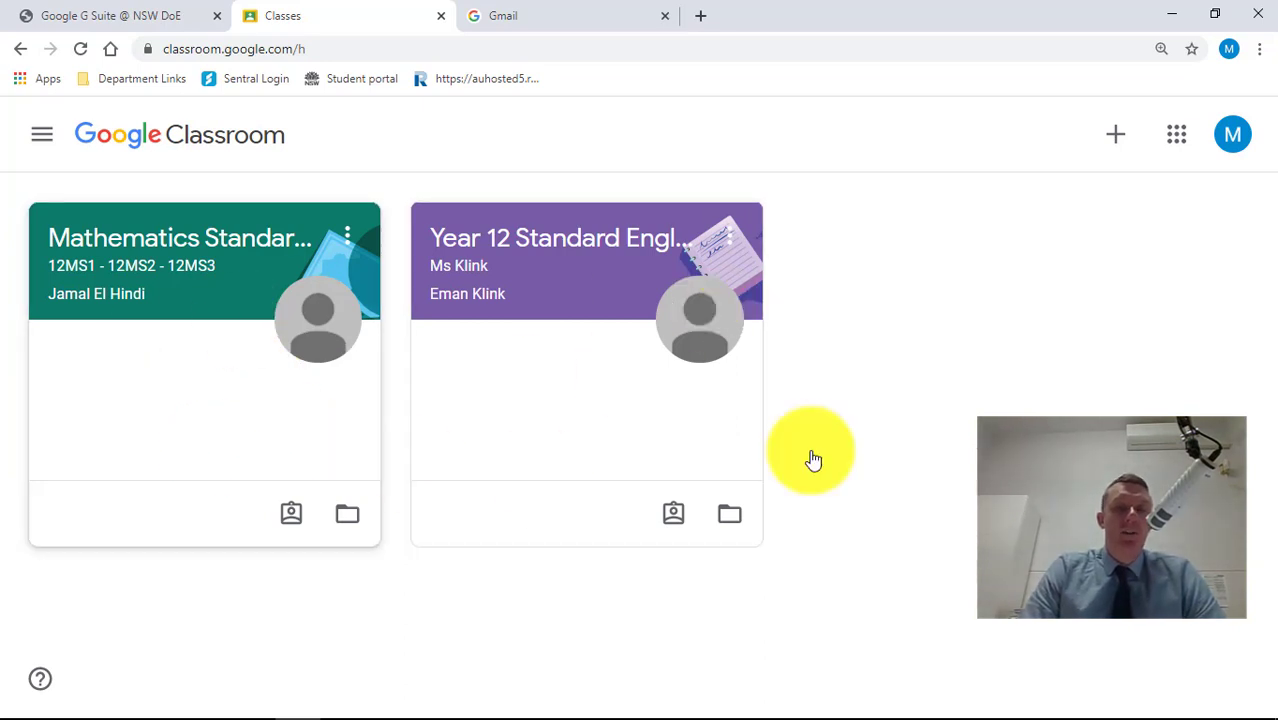
mouse_move(380, 320)
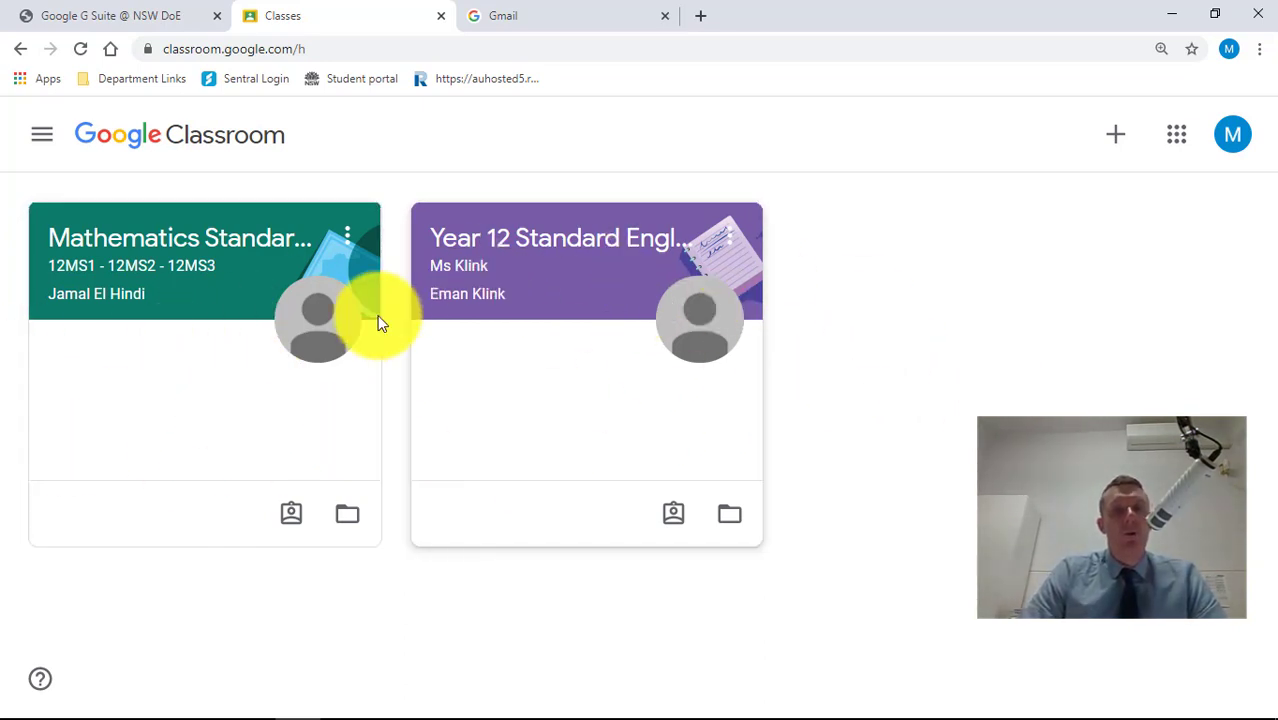
mouse_move(830, 236)
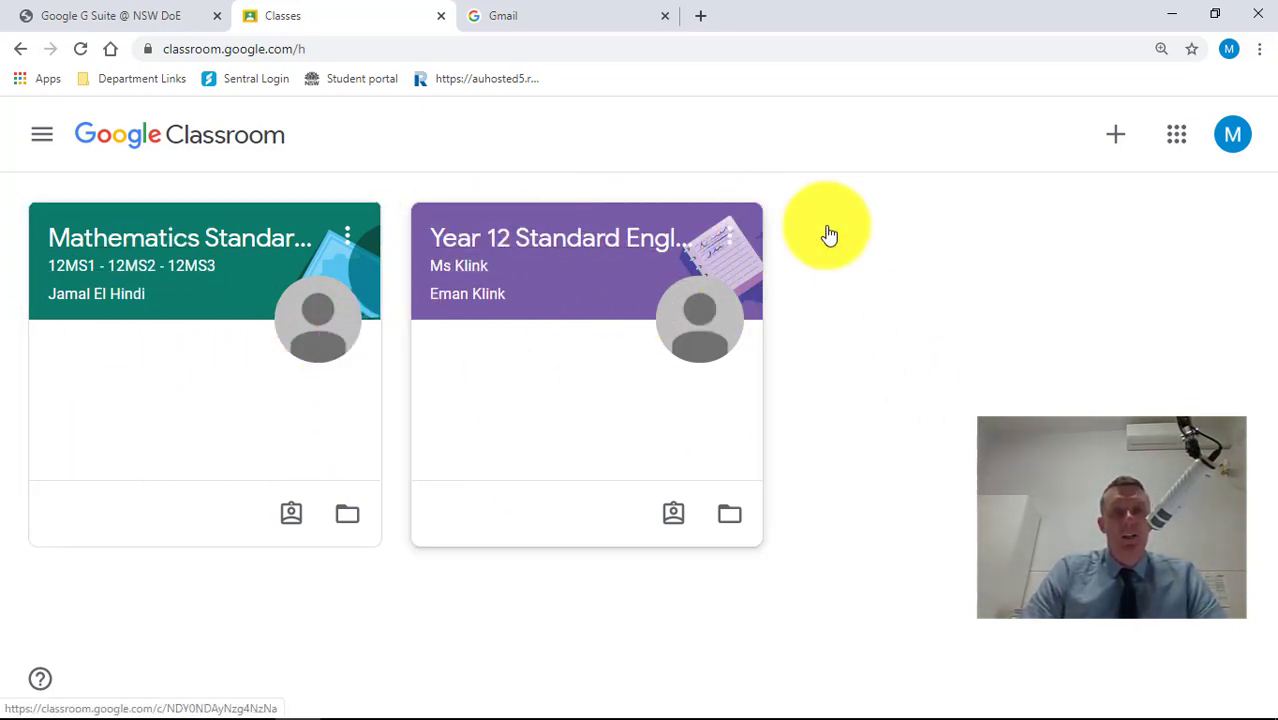
mouse_move(1072, 288)
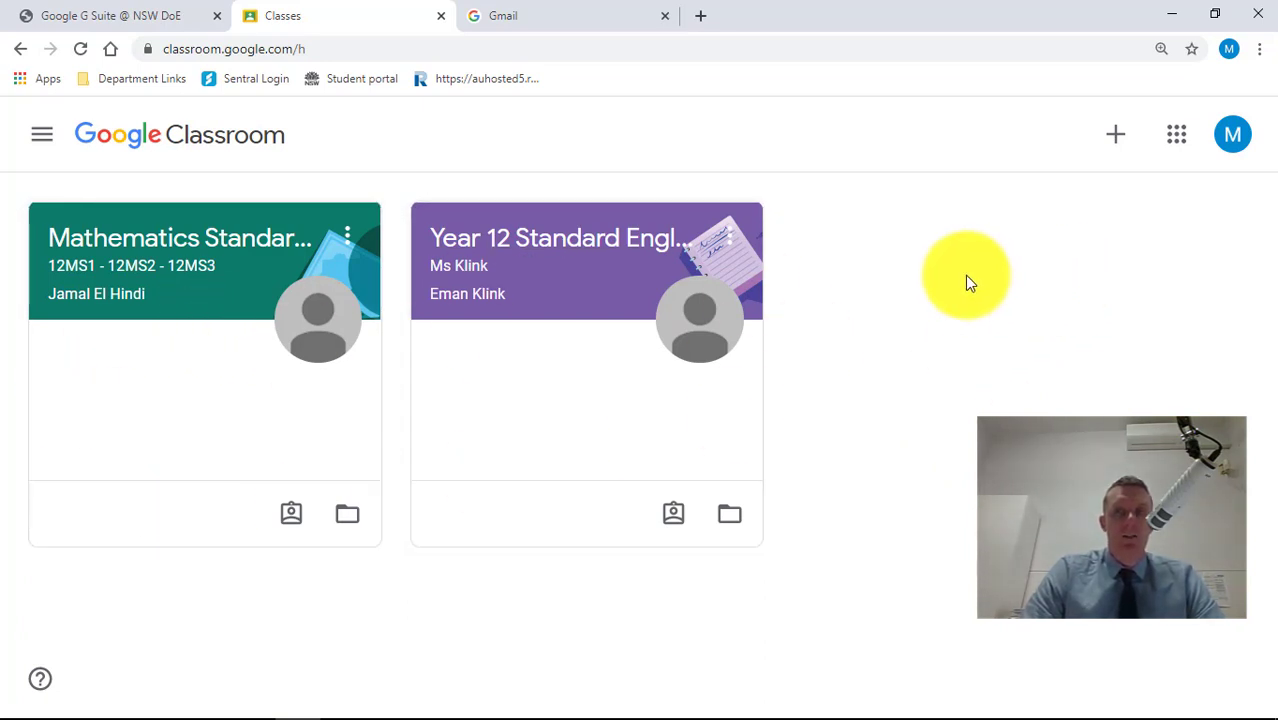
mouse_move(950, 280)
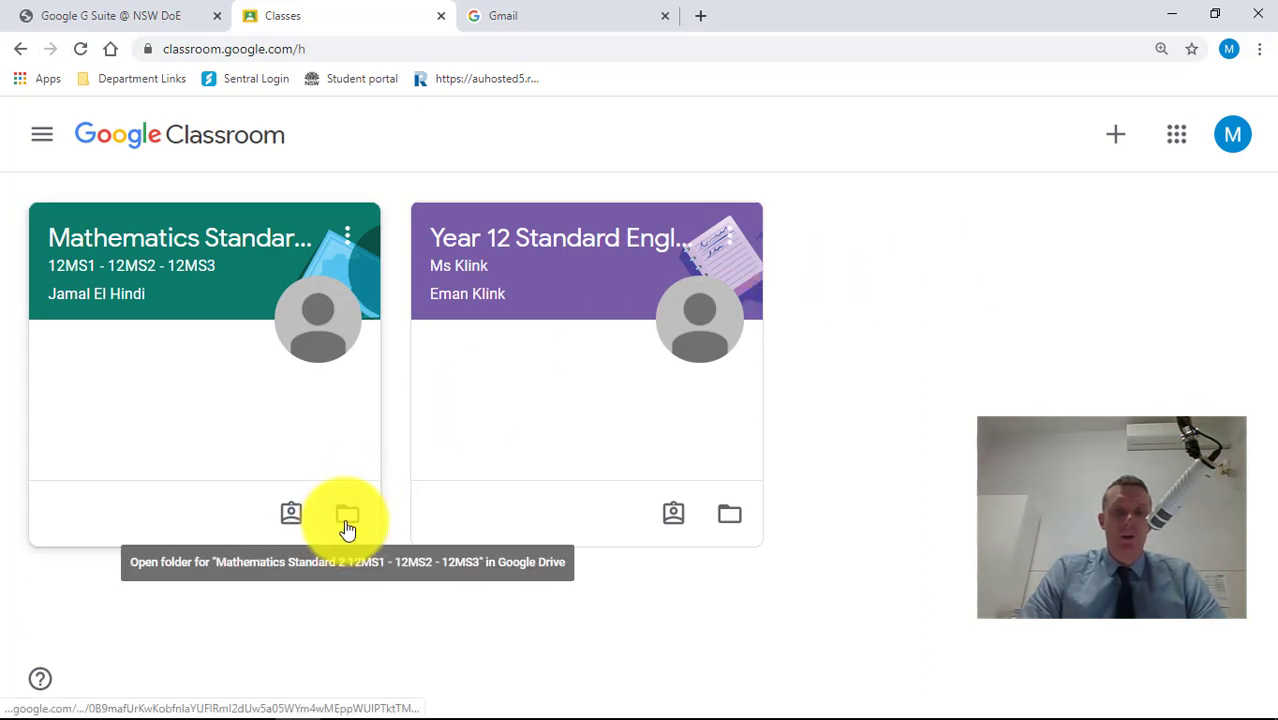
Step: Open the Mathematics Standard 2 class's shared Google Drive folder in a new tab
left_click(346, 514)
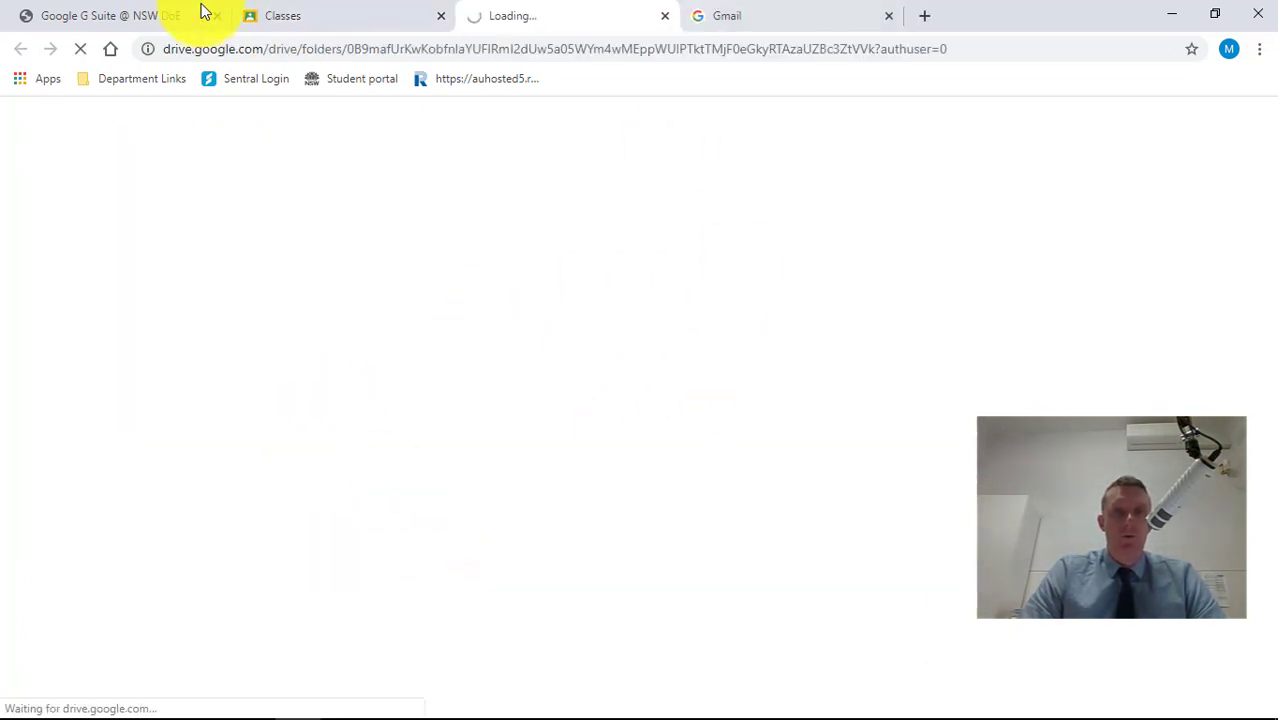